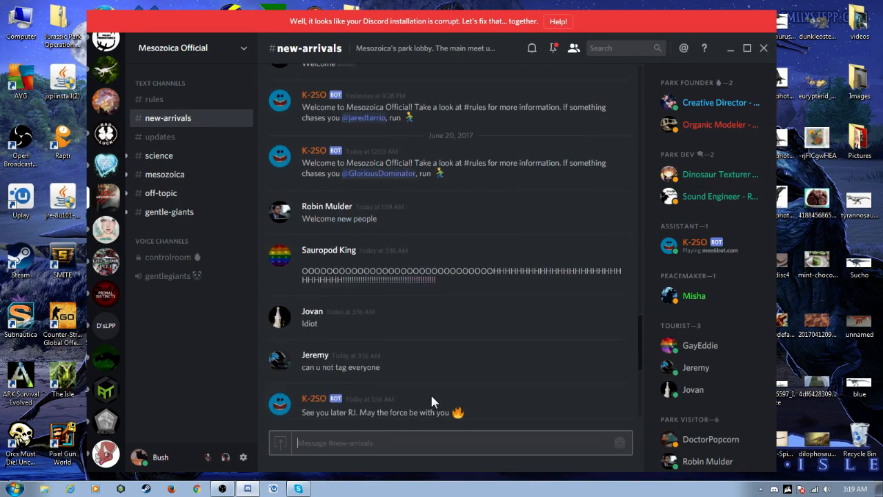
- Post "RJ roasted mesozoica thats what happened." then start the "Told the truth" follow-up
scroll(down, 3)
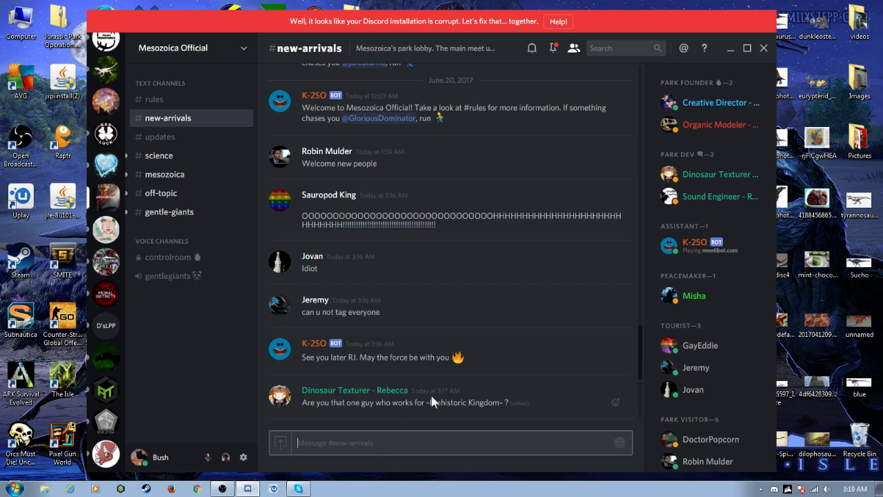
scroll(down, 3)
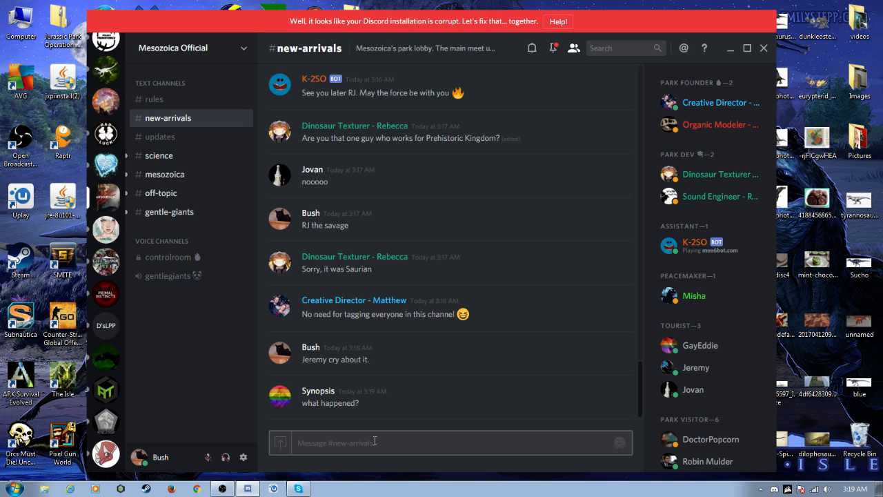
text(RJ roasted mesozo)
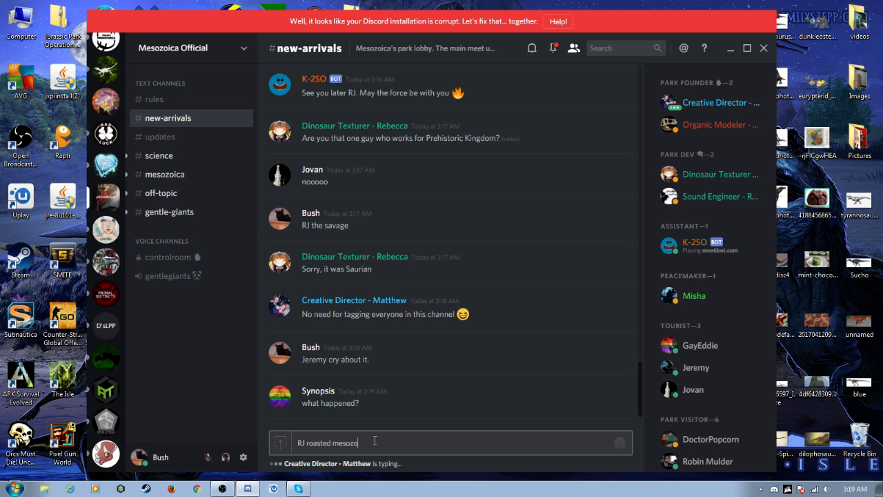
text(ica thats what happene)
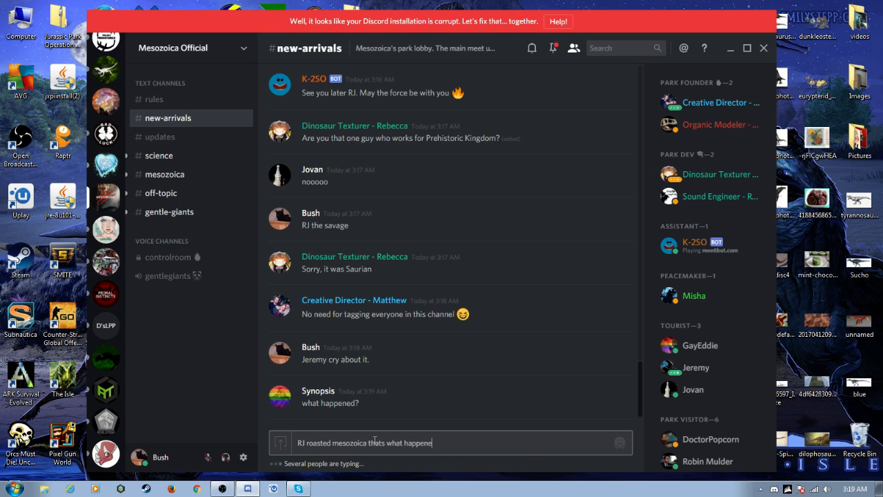
key(enter)
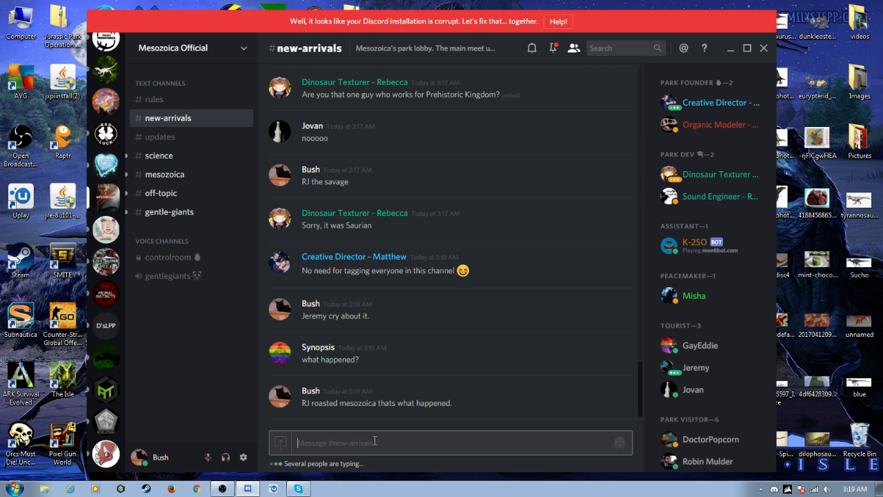
text(Tol)
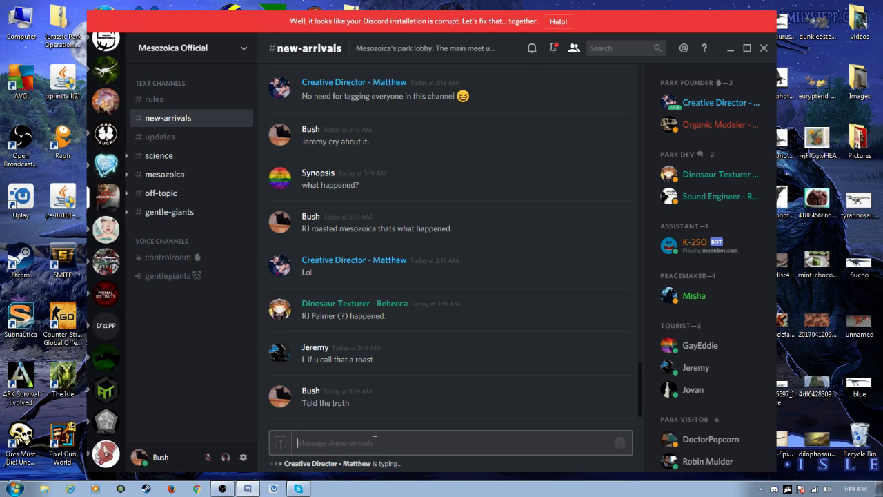
- Send the follow-ups "Made a mistake" and "its the truth"
text(t)
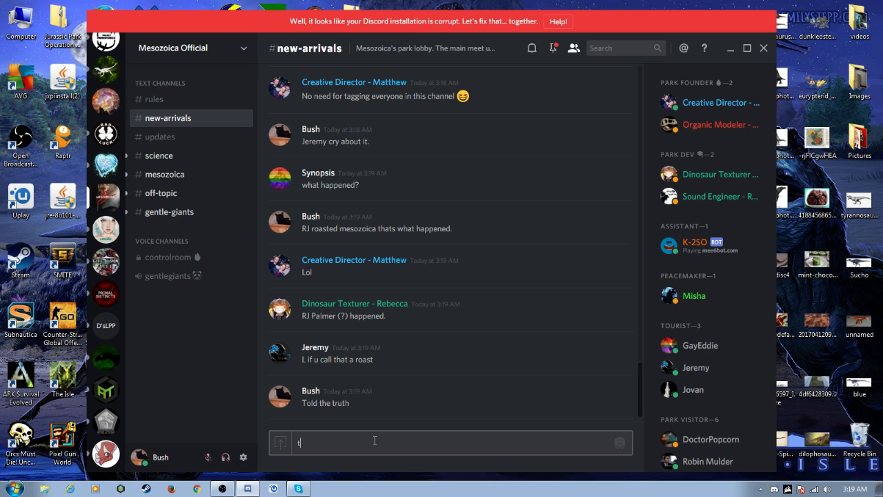
text(Made a mista)
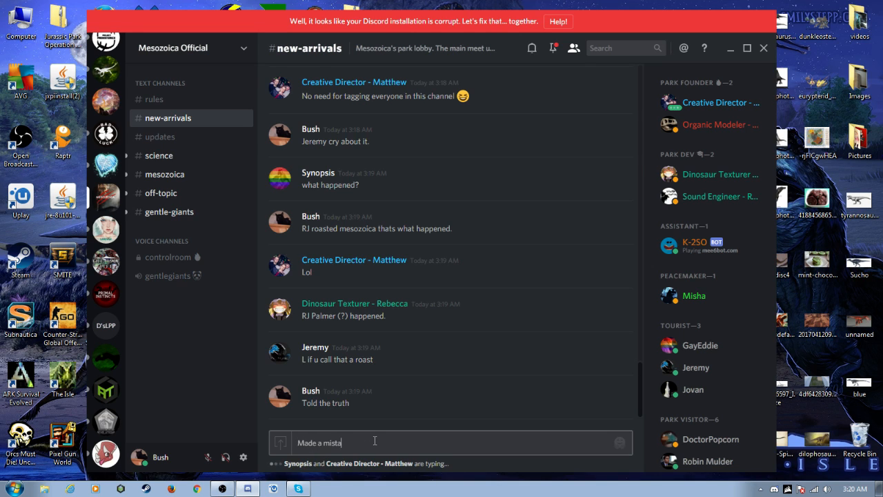
key(enter)
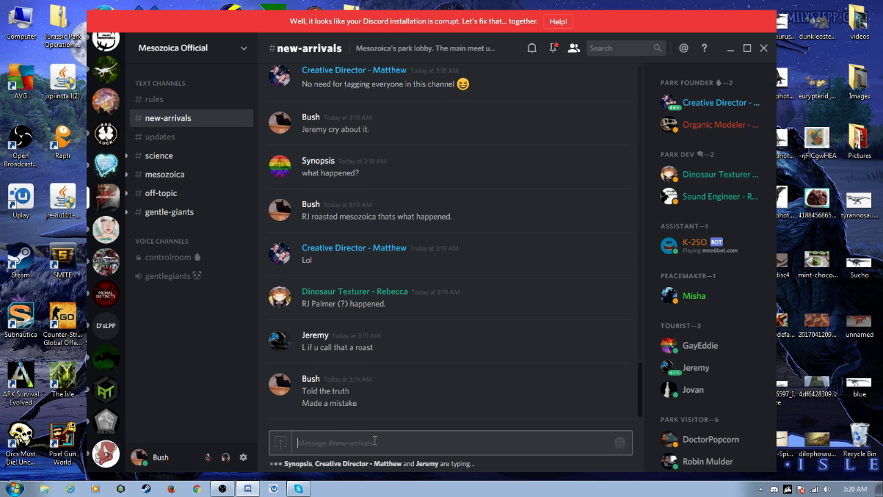
text(its)
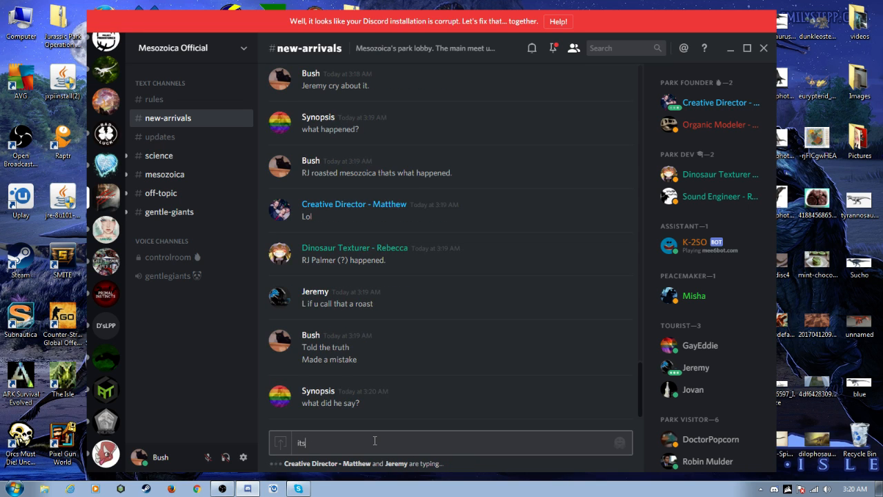
text(the t)
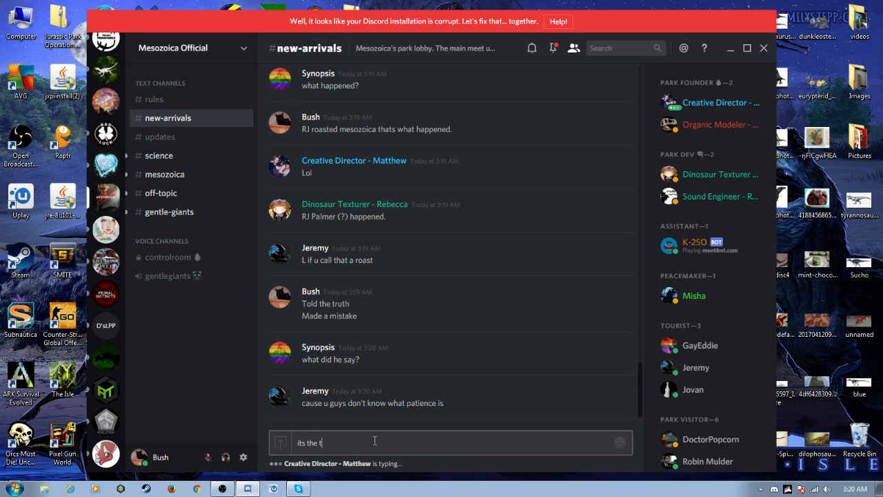
text(ruth)
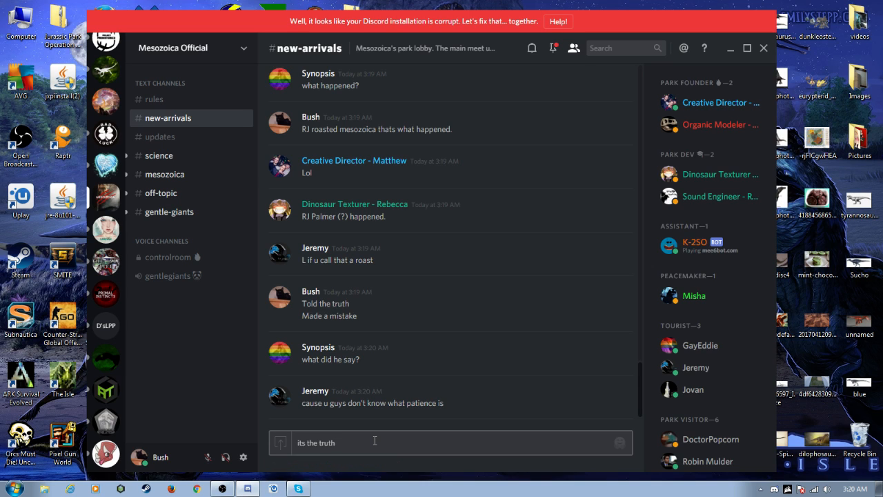
key(Enter)
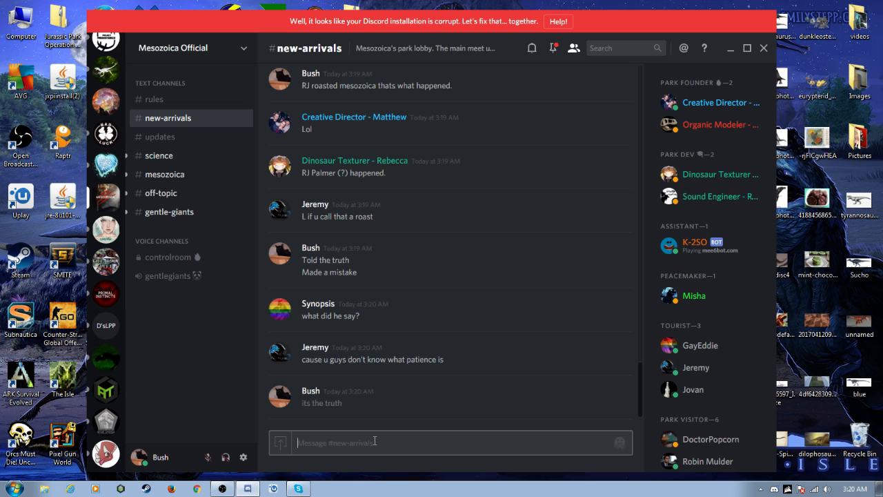
- Draft "2 years nothing besides a mini d...", correcting the "besides" typo
text(2)
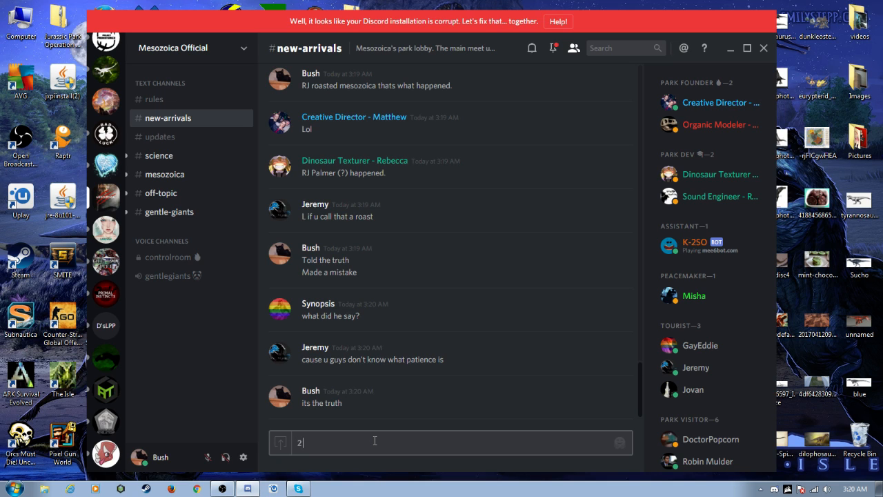
text(years)
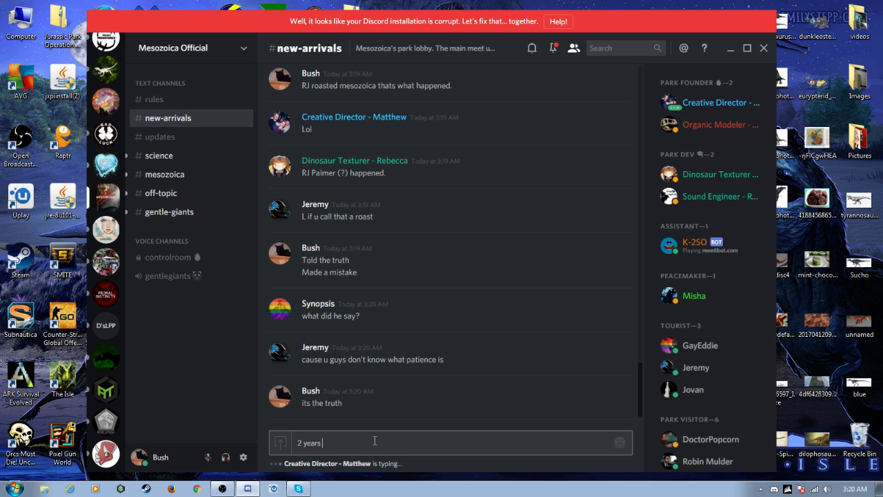
text(of not eve)
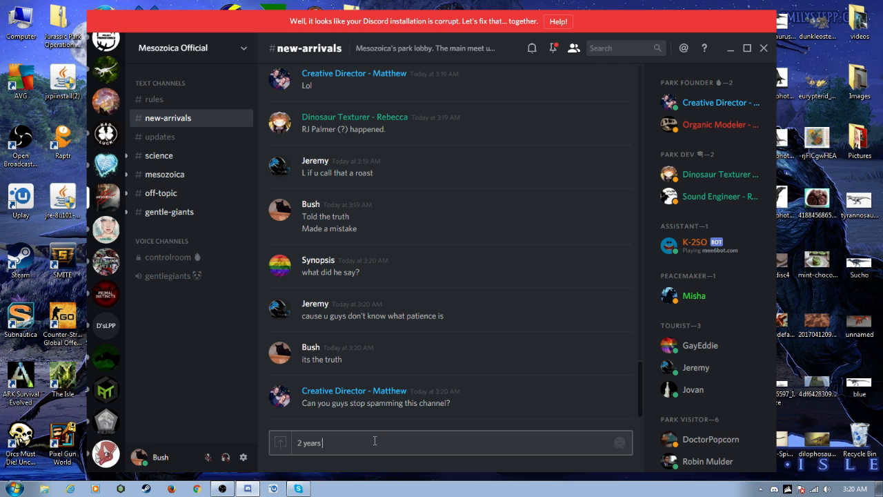
text(nothing)
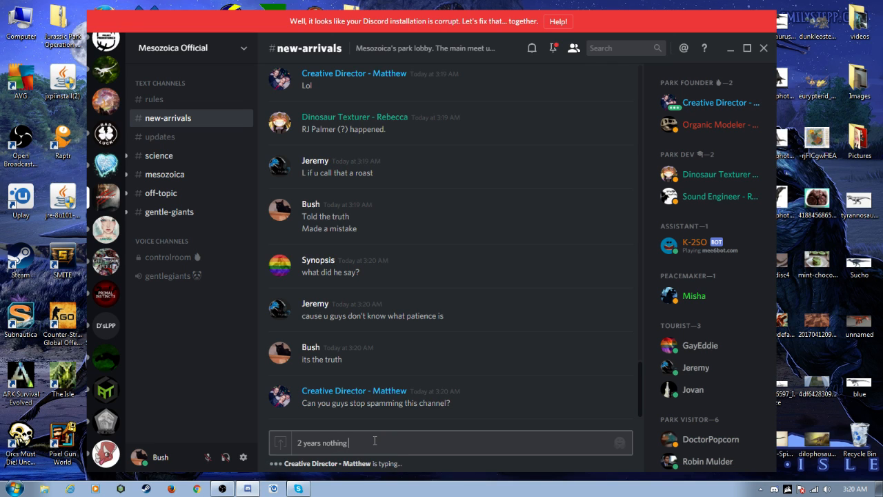
text(besings)
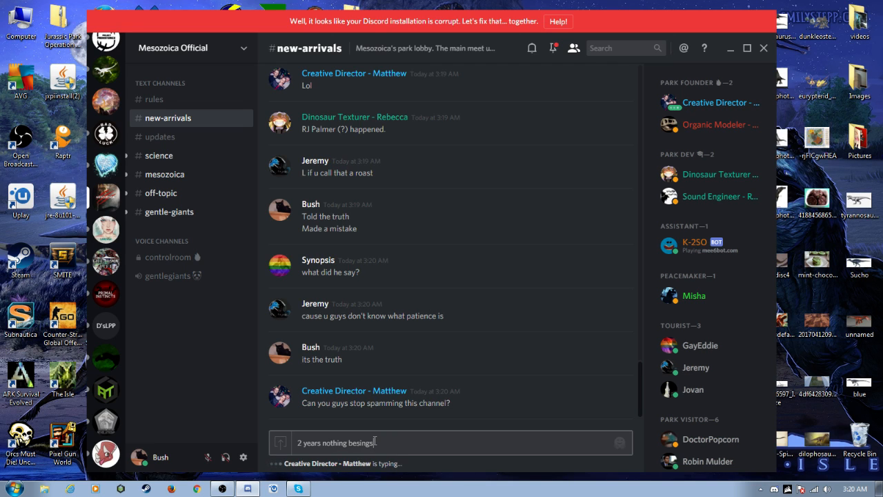
key(BackSpace)
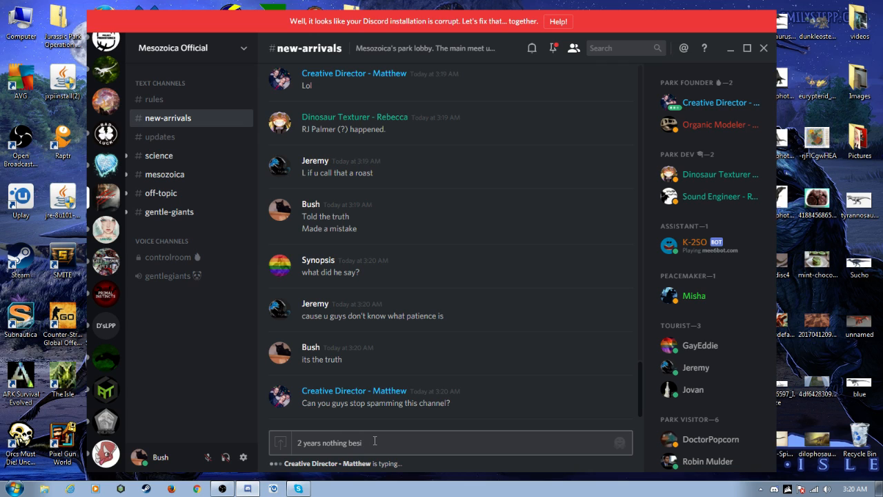
text(des)
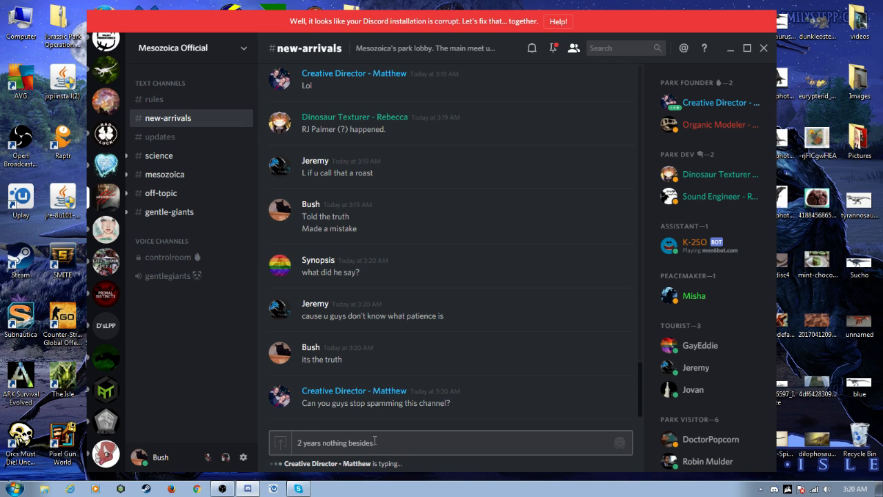
text(a mini d)
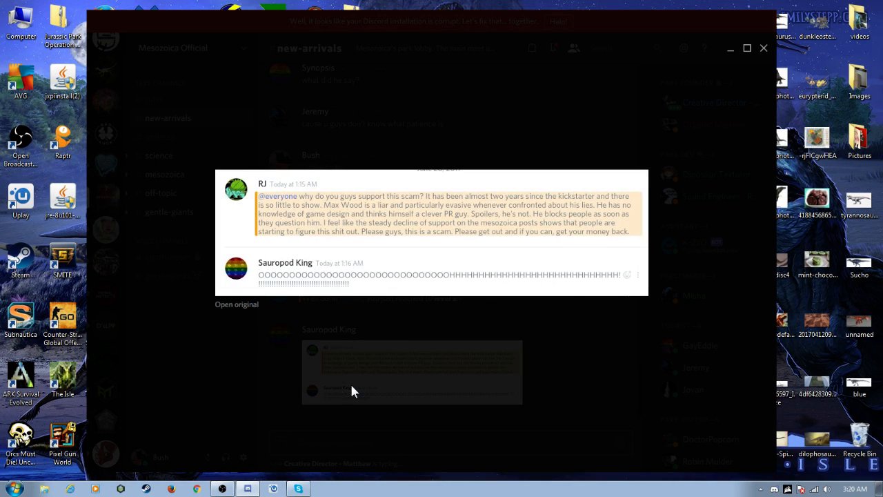
mouse_move(337, 200)
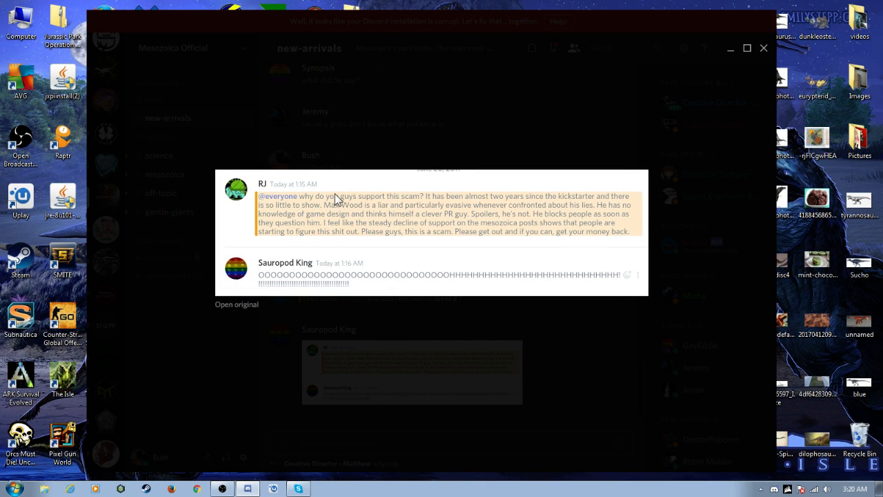
mouse_move(378, 269)
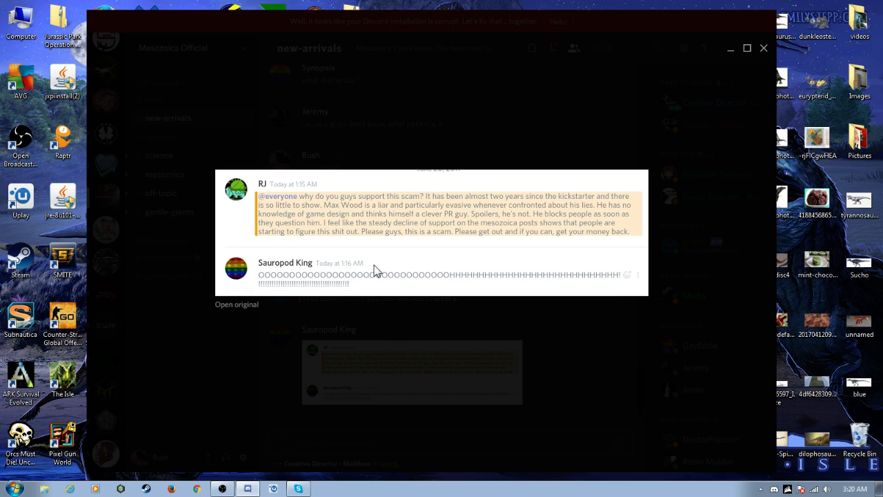
mouse_move(389, 207)
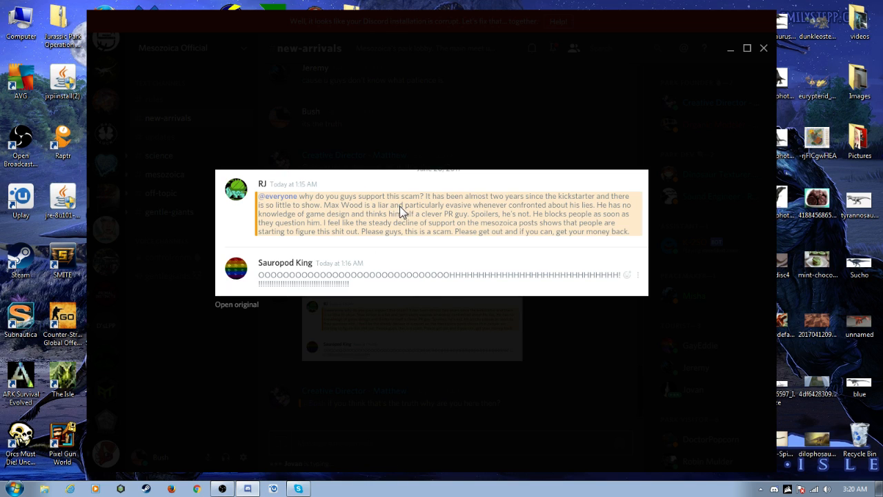
mouse_move(283, 198)
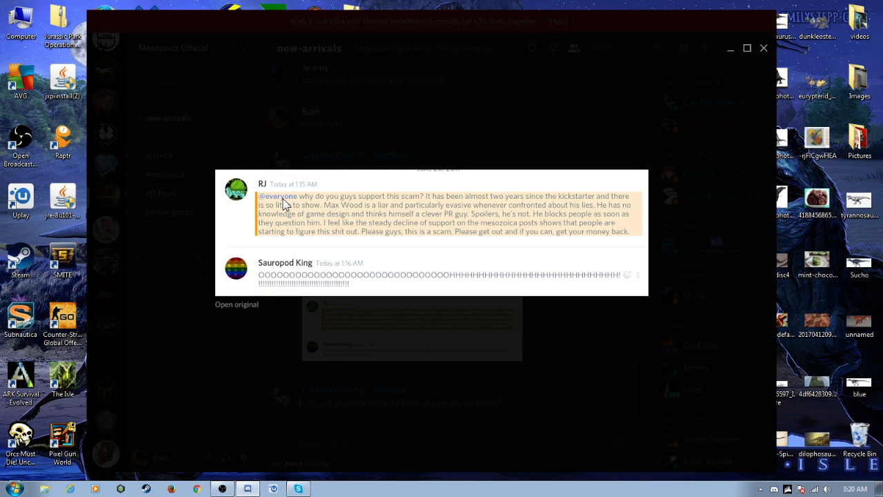
- Close the enlarged screenshot and return to the #new-arrivals chat
click(236, 303)
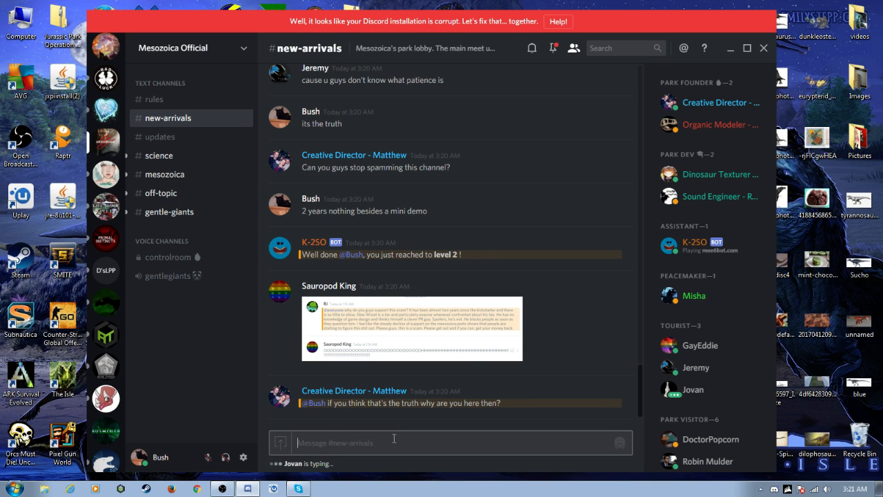
- Start typing "Cr" and enlarge Sauropod King's screenshot of RJ's scam message
text(Cr)
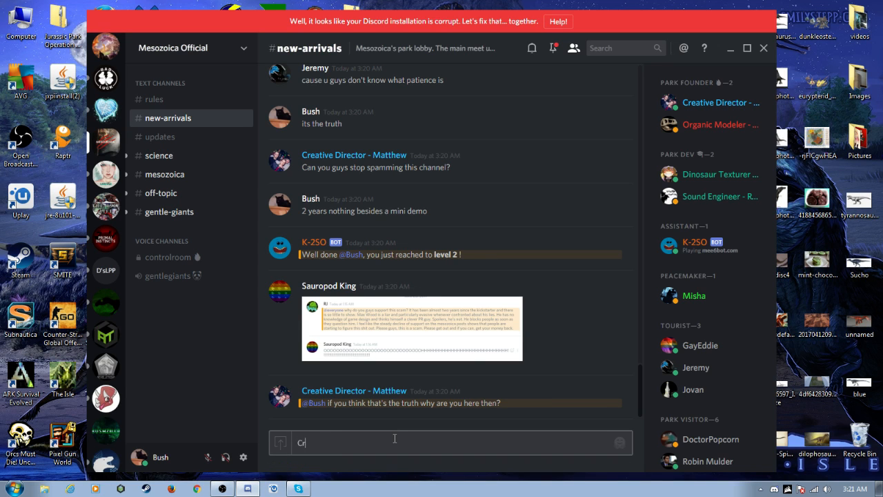
click(411, 329)
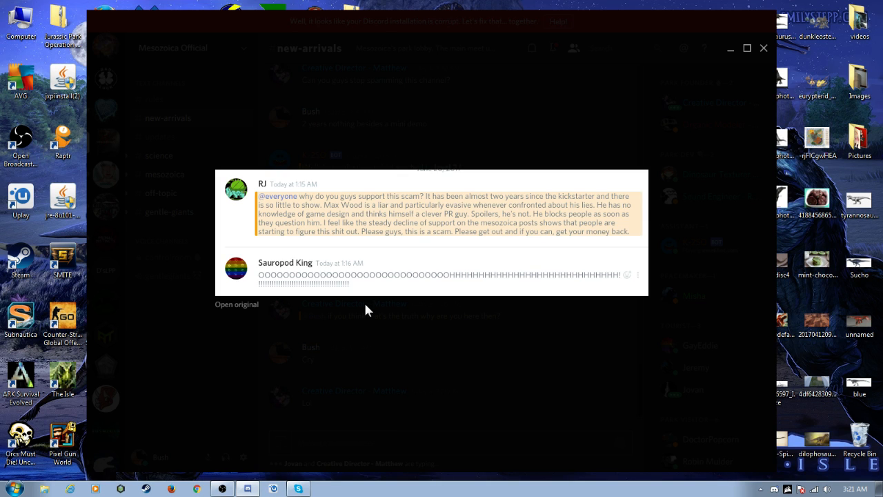
mouse_move(586, 250)
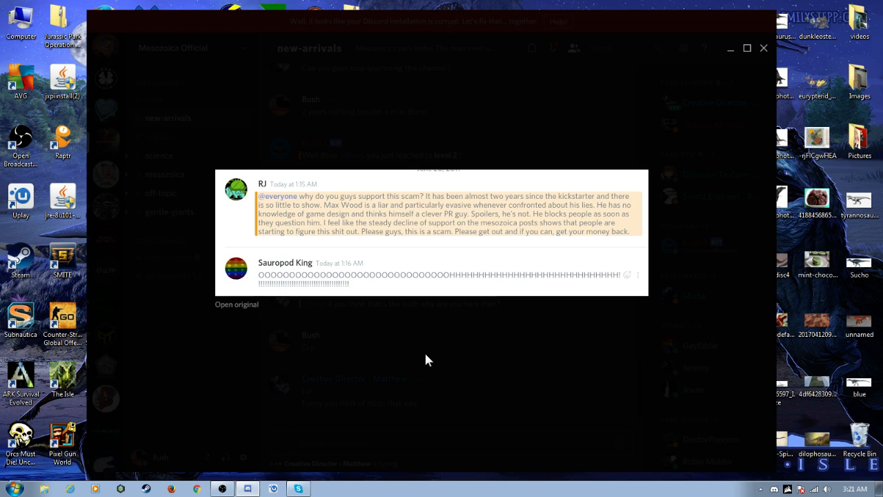
mouse_move(345, 424)
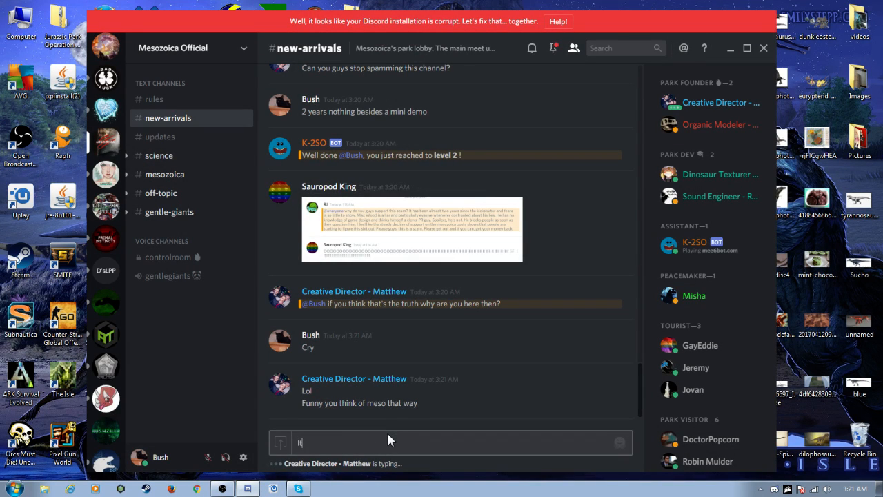
- Send the reply "It already failed" in #new-arrivals
text(It alread)
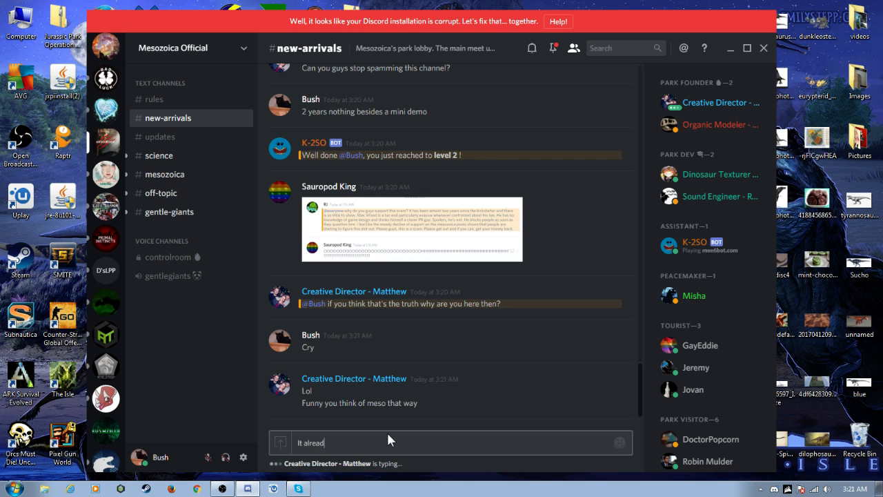
key(enter)
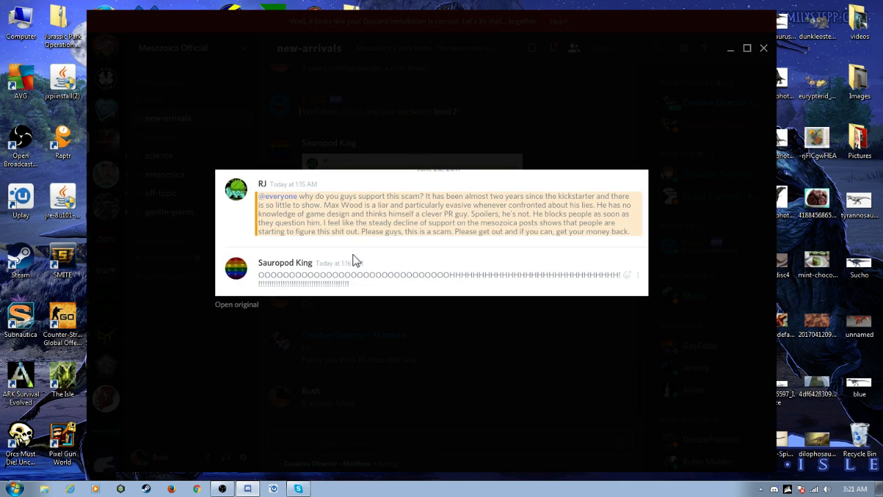
mouse_move(549, 204)
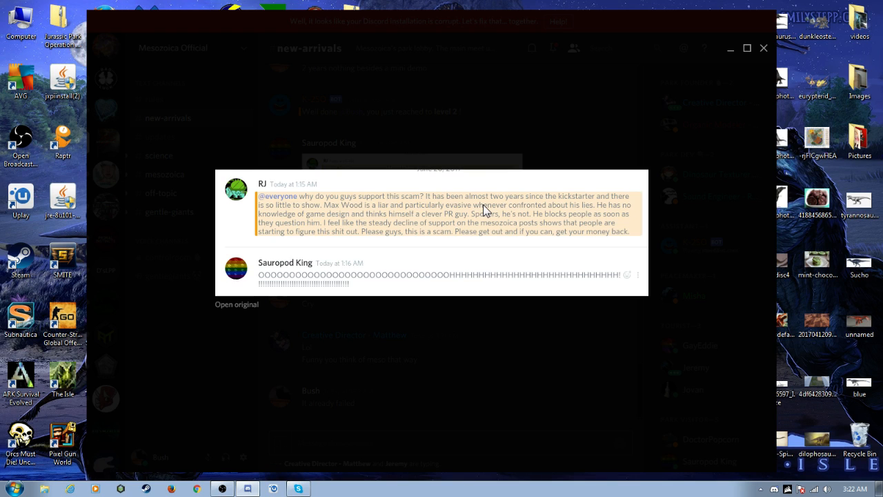
mouse_move(607, 204)
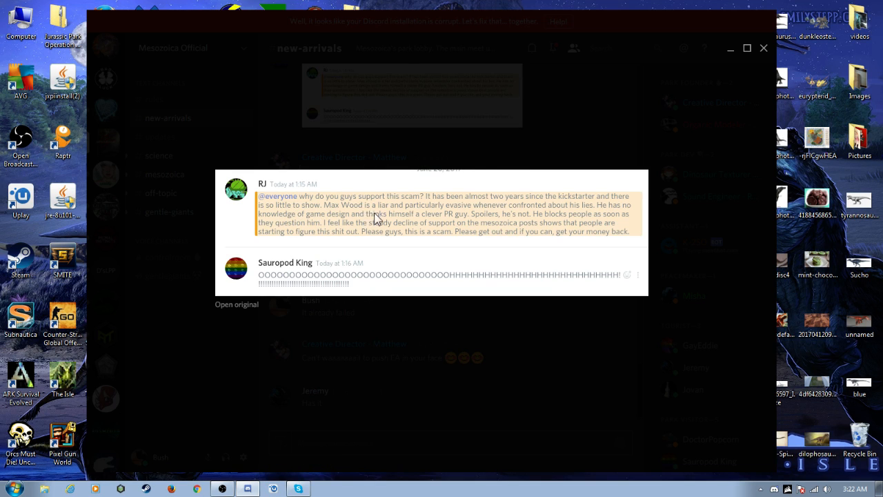
mouse_move(433, 215)
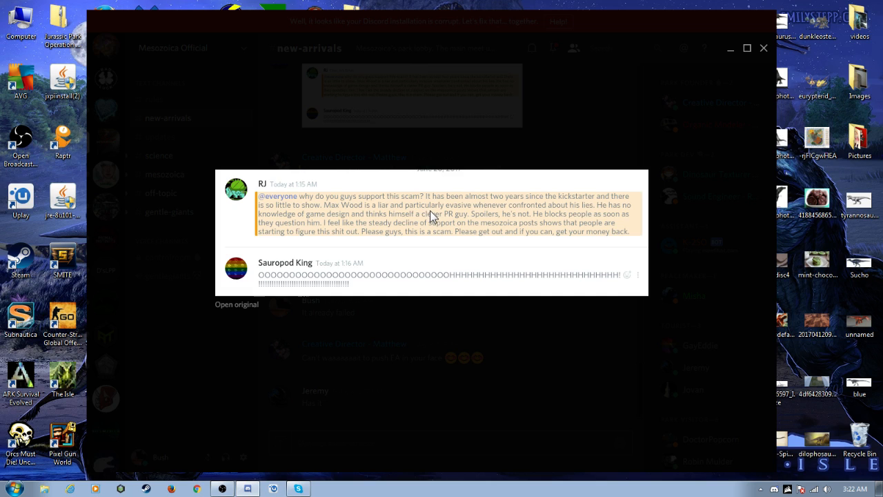
mouse_move(483, 232)
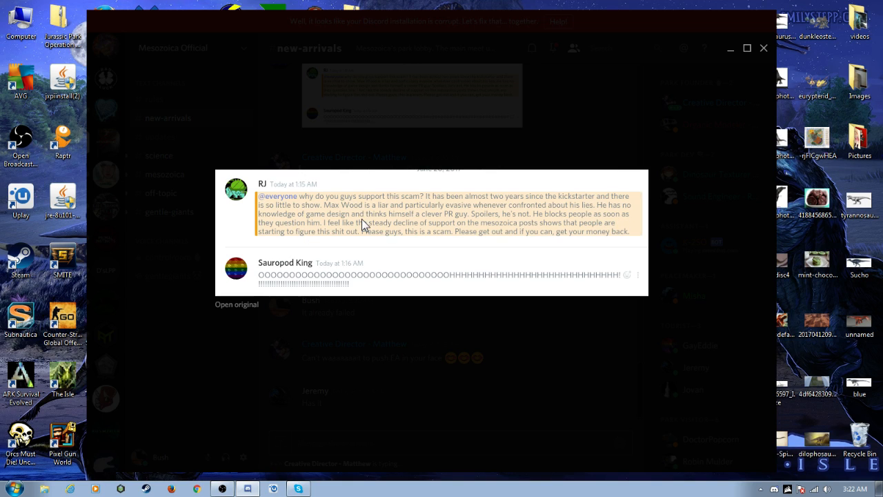
mouse_move(426, 225)
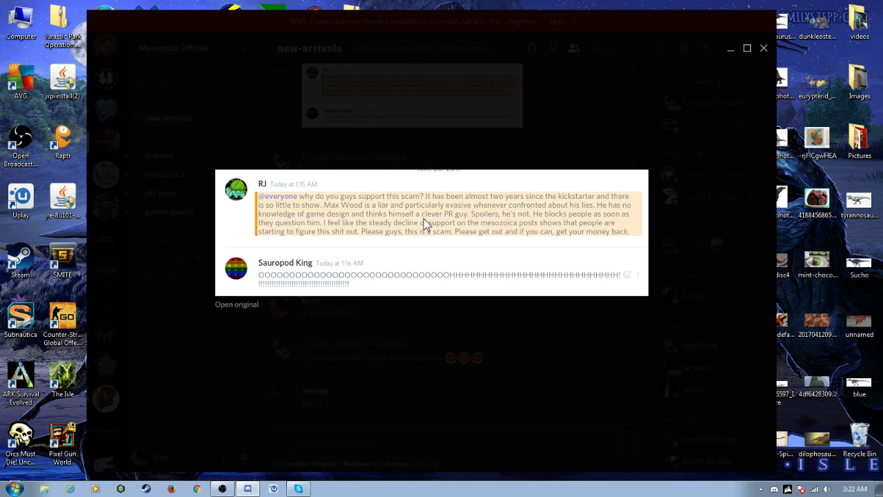
mouse_move(513, 222)
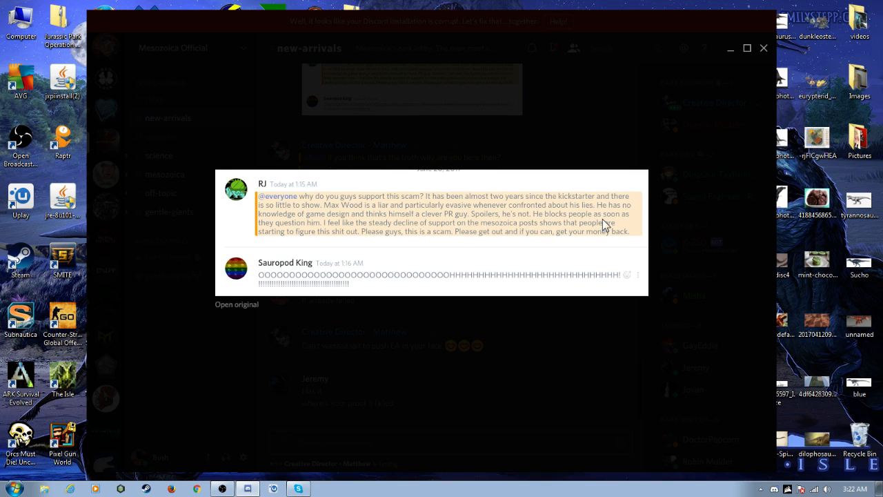
mouse_move(302, 235)
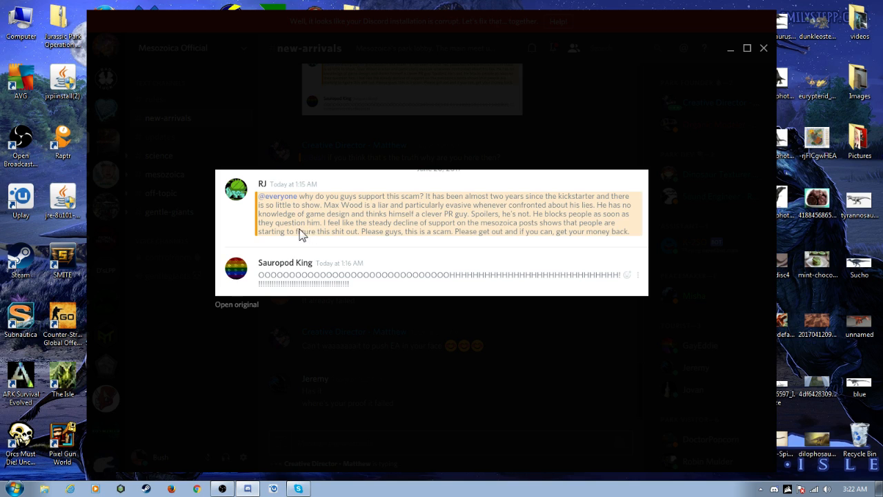
mouse_move(348, 235)
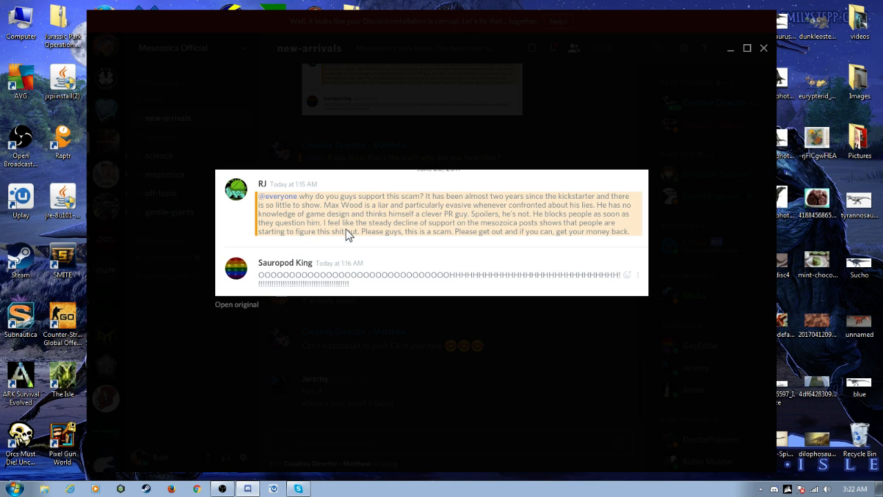
mouse_move(422, 232)
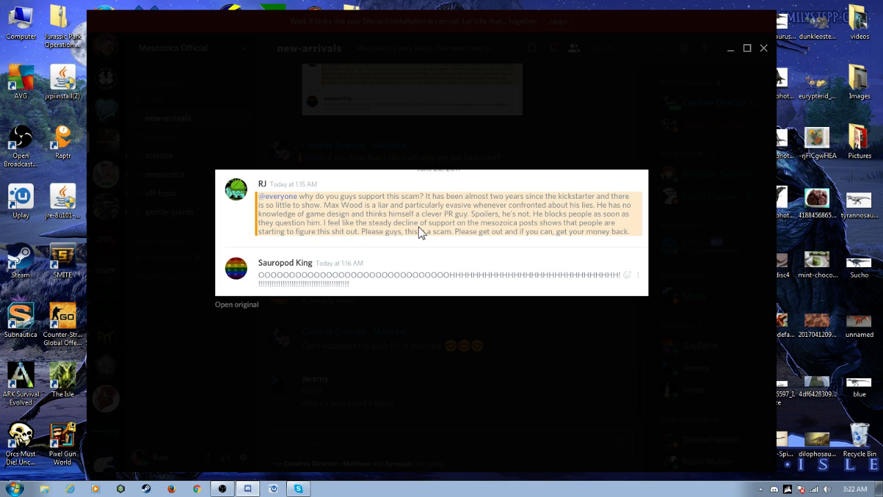
mouse_move(503, 236)
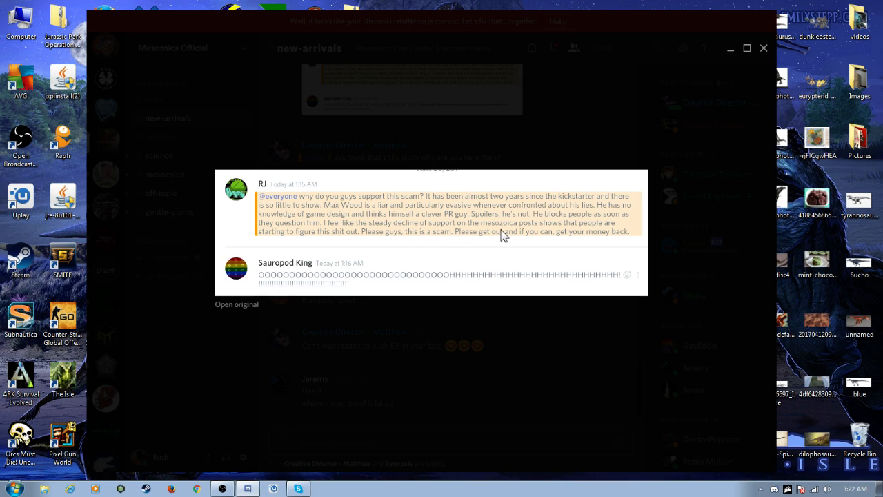
mouse_move(608, 232)
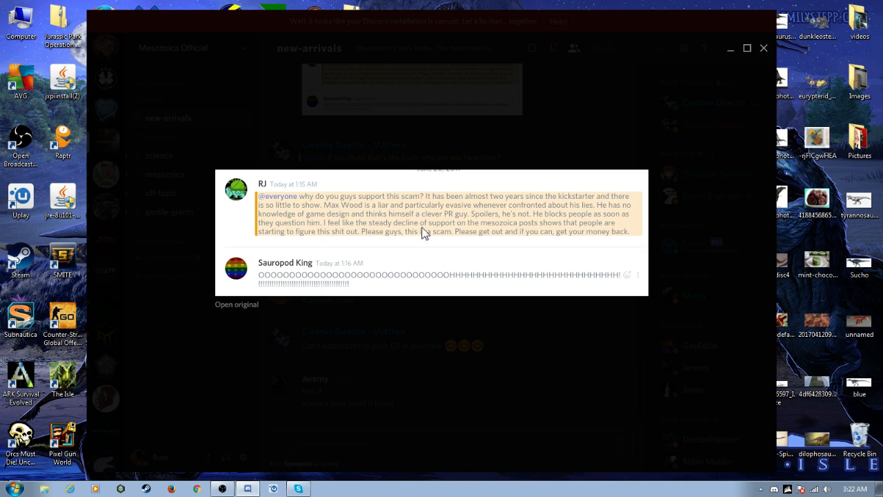
mouse_move(498, 243)
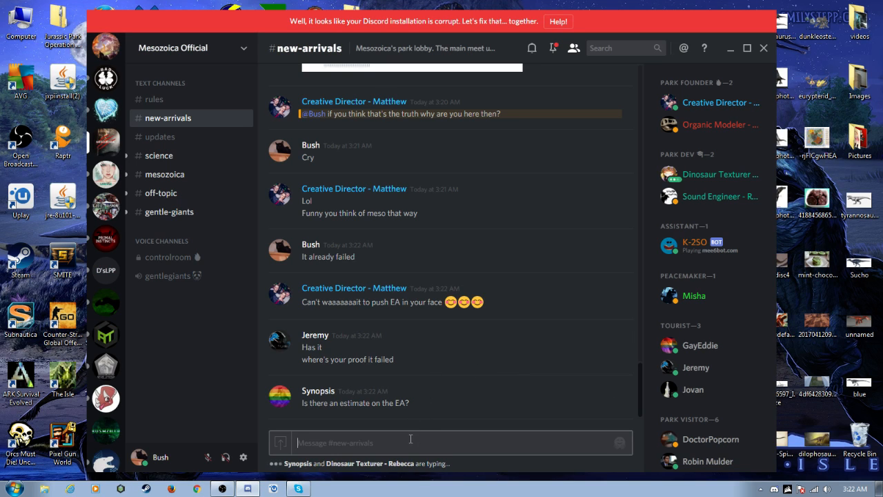
mouse_move(425, 393)
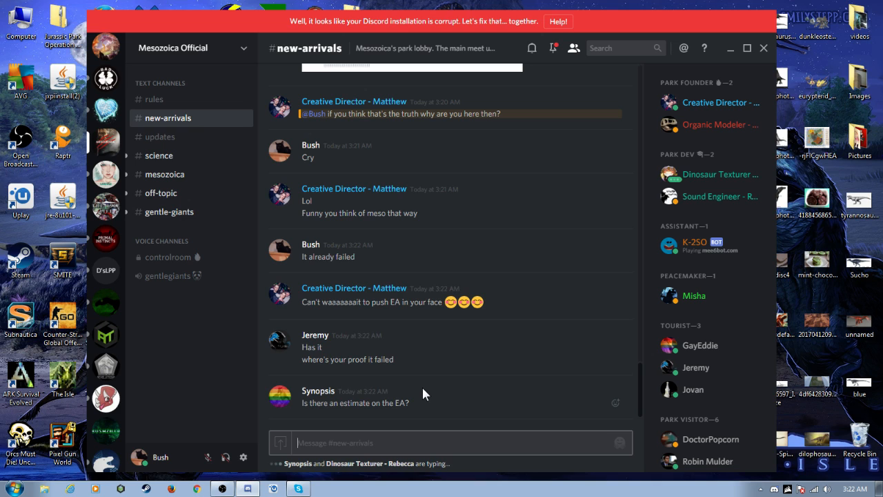
- Post "I'm waiting" and "How about you stop being a beta male and get shit done."
text(I'm w)
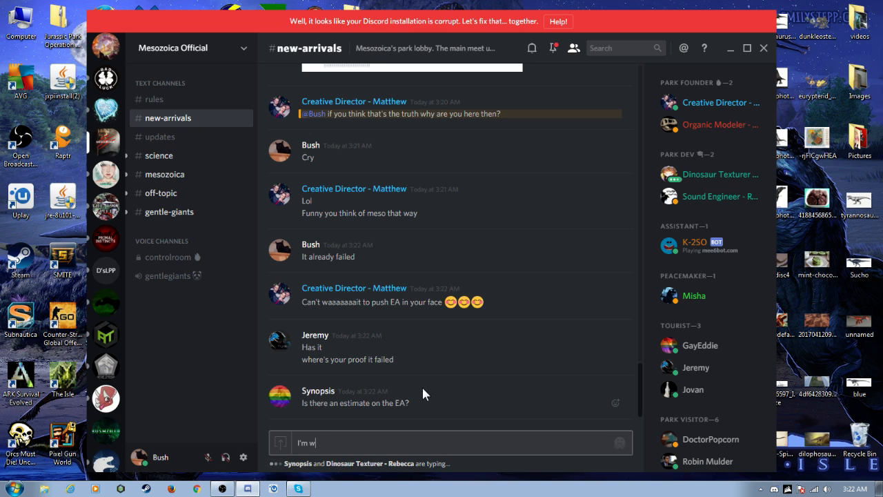
text(a)
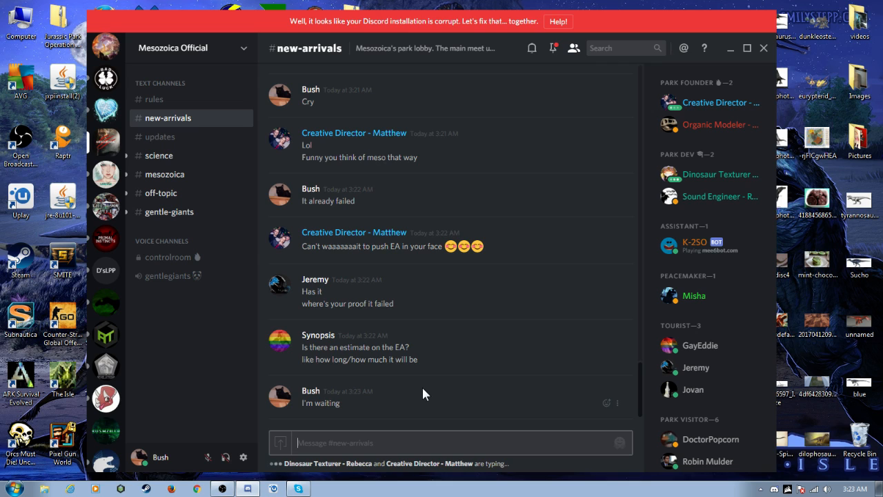
text(How about)
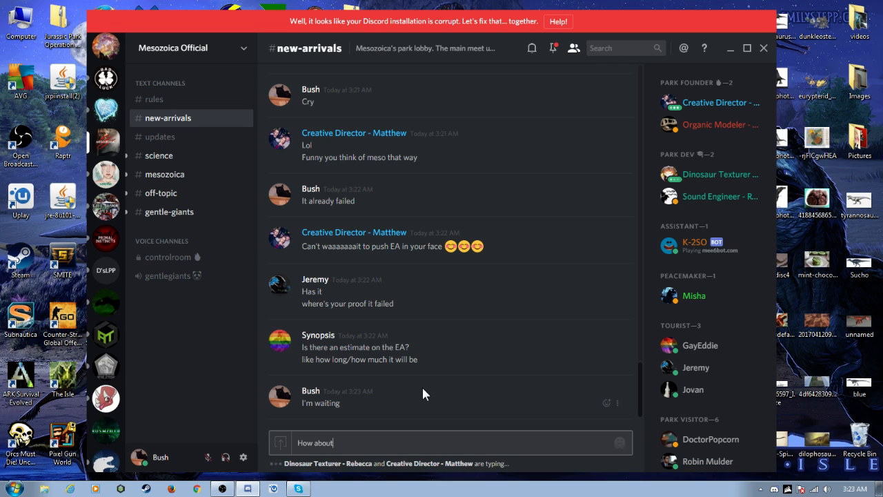
text(you stop being)
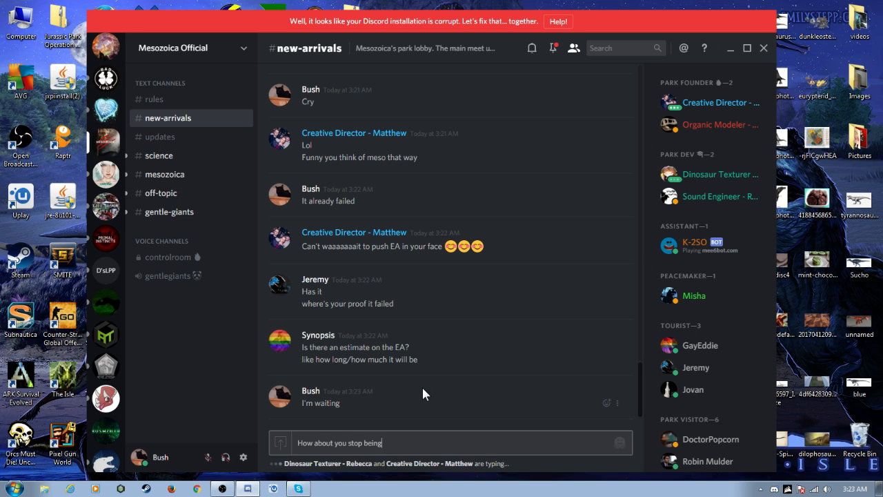
text(a beta)
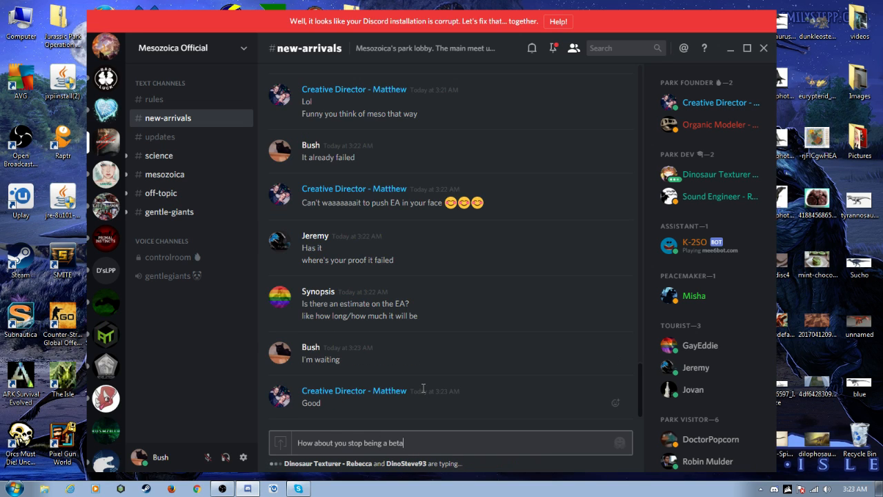
text(male and get shit)
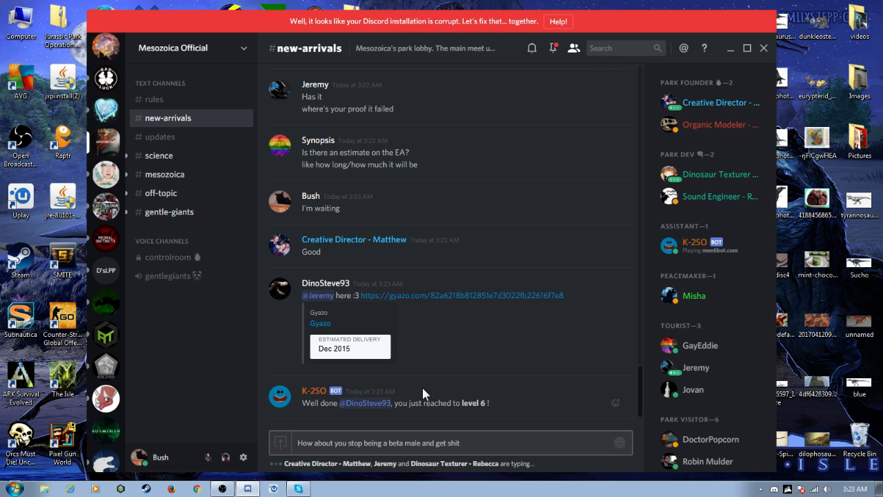
text(done.)
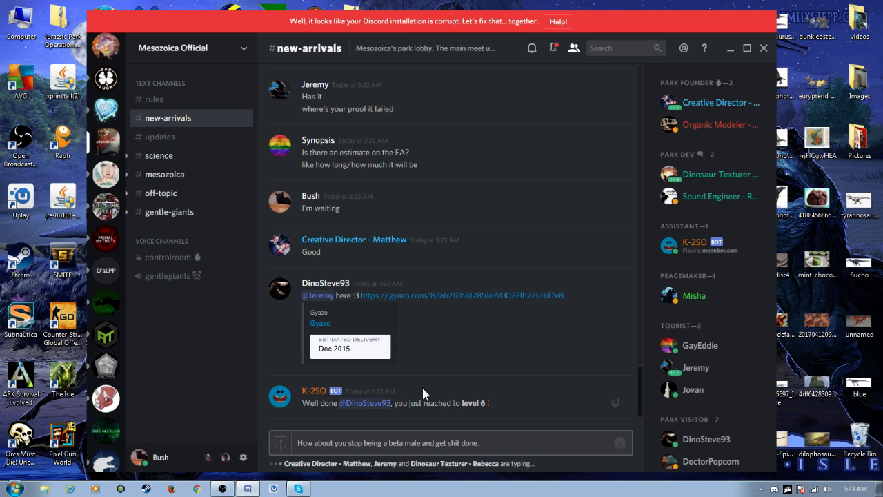
key(enter)
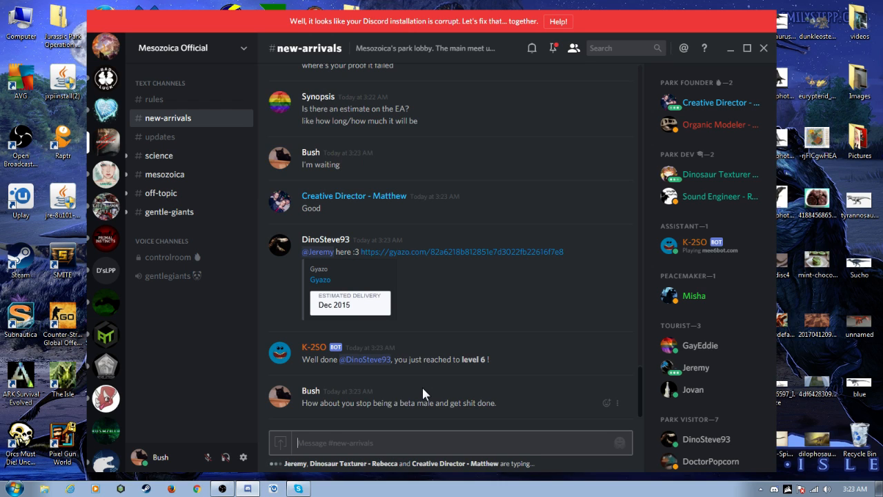
mouse_move(434, 397)
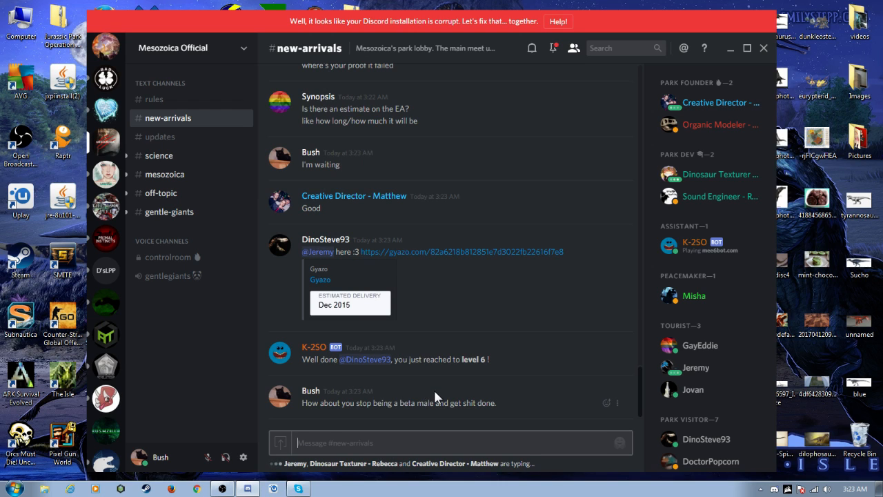
mouse_move(414, 392)
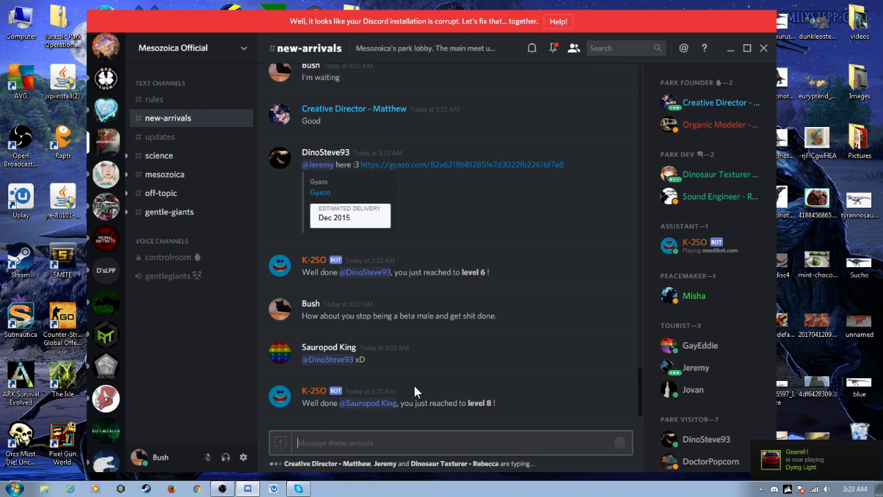
scroll(down, 3)
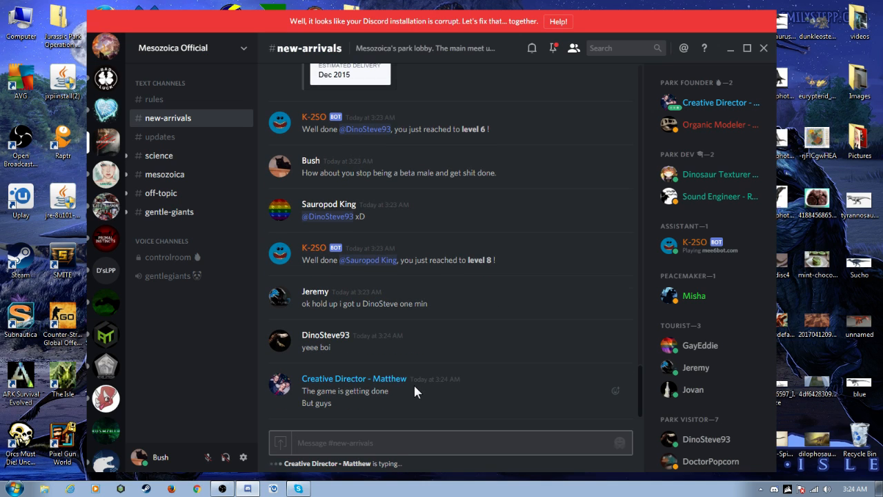
- Type the question "where is the beta or alpha?" for #new-arrivals
text(where is the beta or alp)
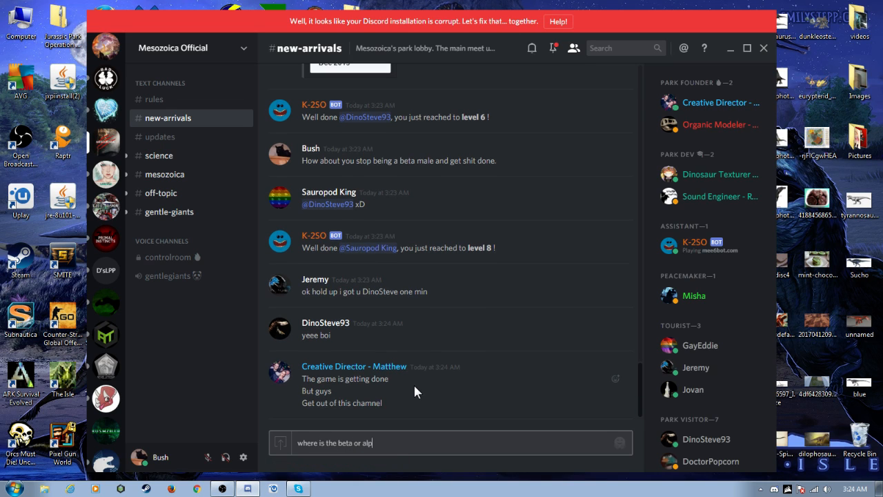
text(ha)
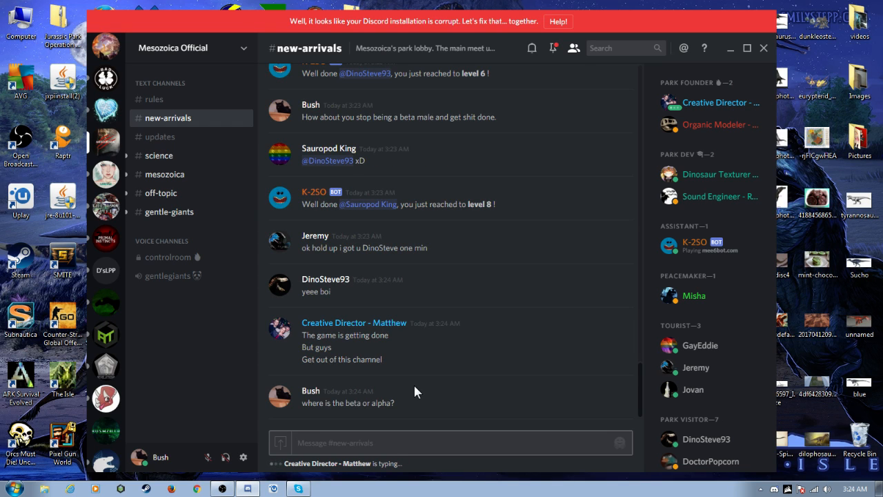
mouse_move(196, 317)
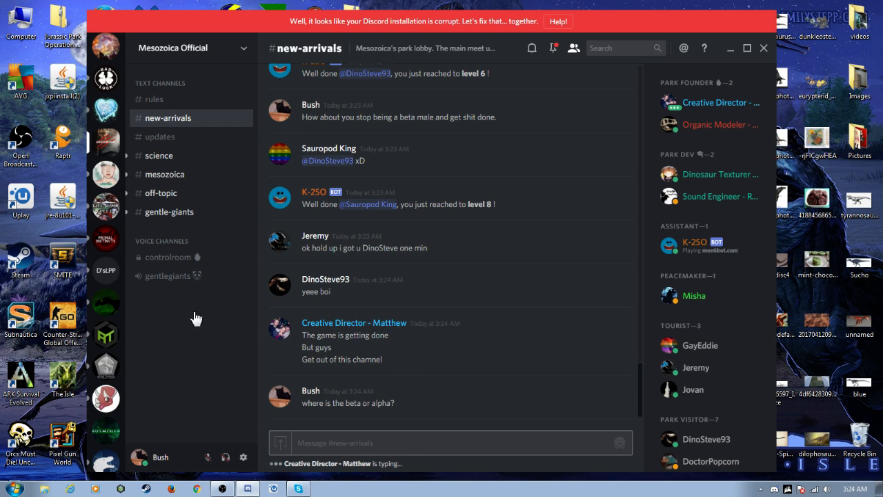
click(160, 193)
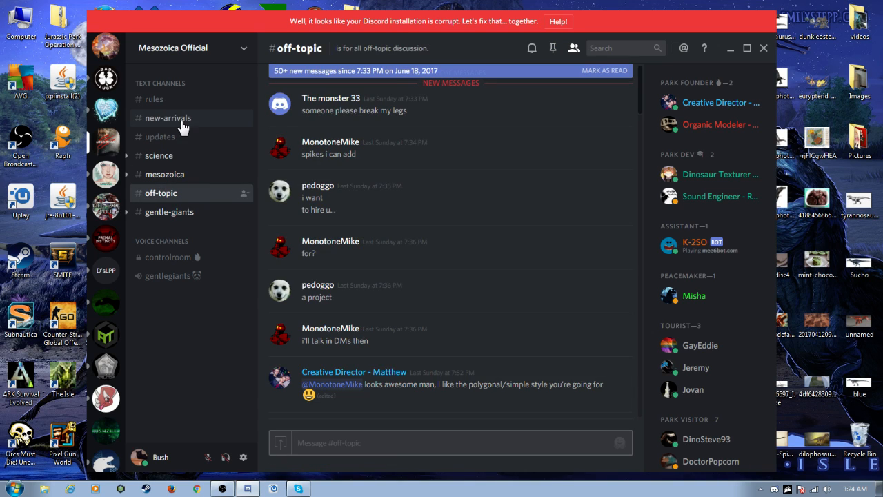
click(168, 117)
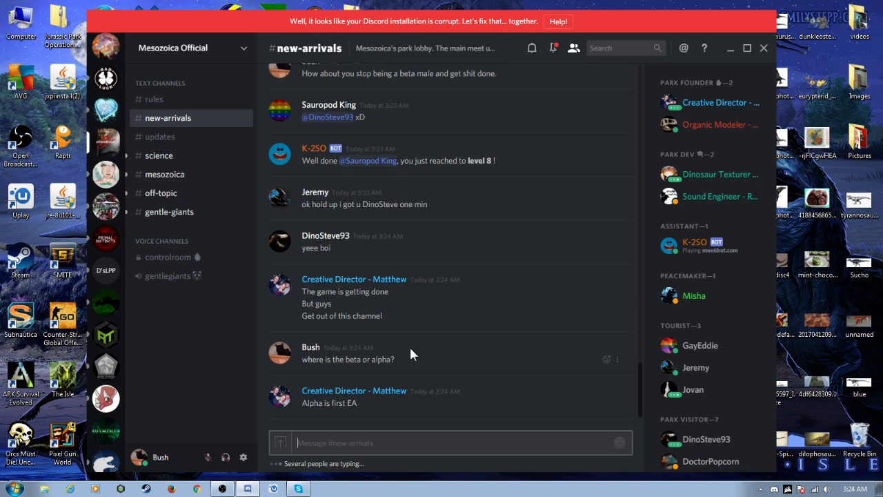
- Send the reply "Alright" in #new-arrivals
text(A)
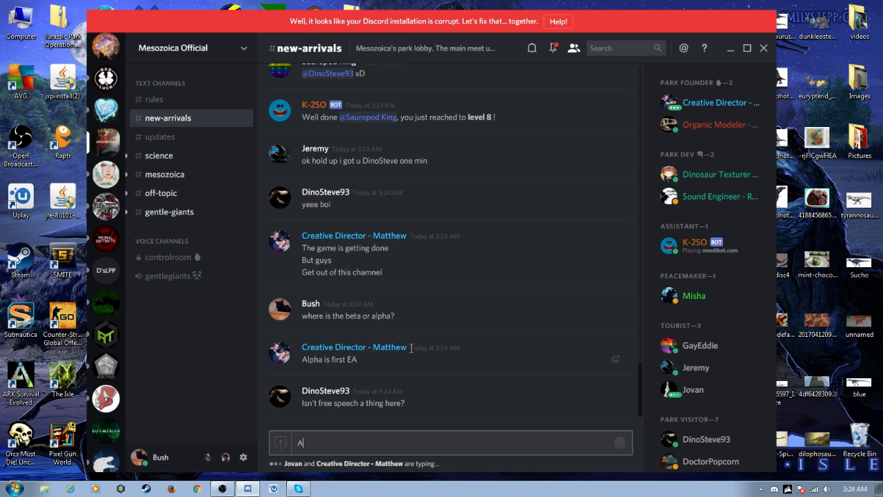
text(lright)
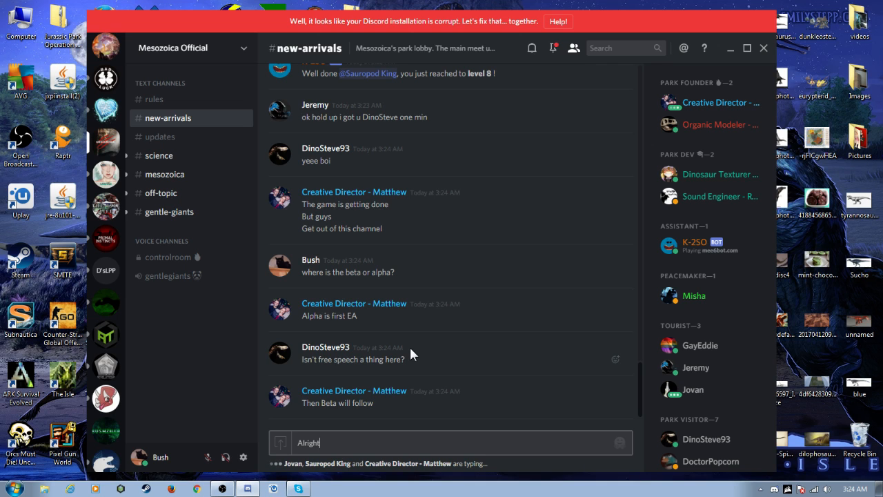
key(enter)
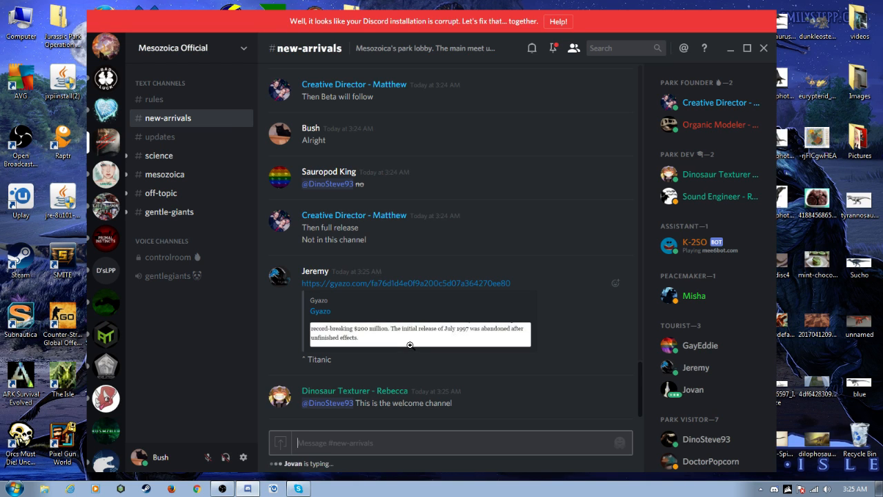
- Switch to the Saurian server's #public_offtopic channel
scroll(down, 3)
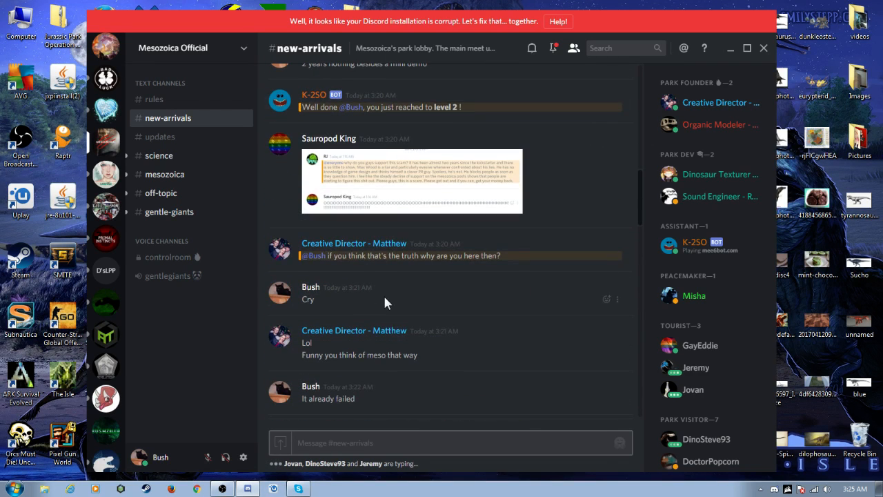
scroll(down, 3)
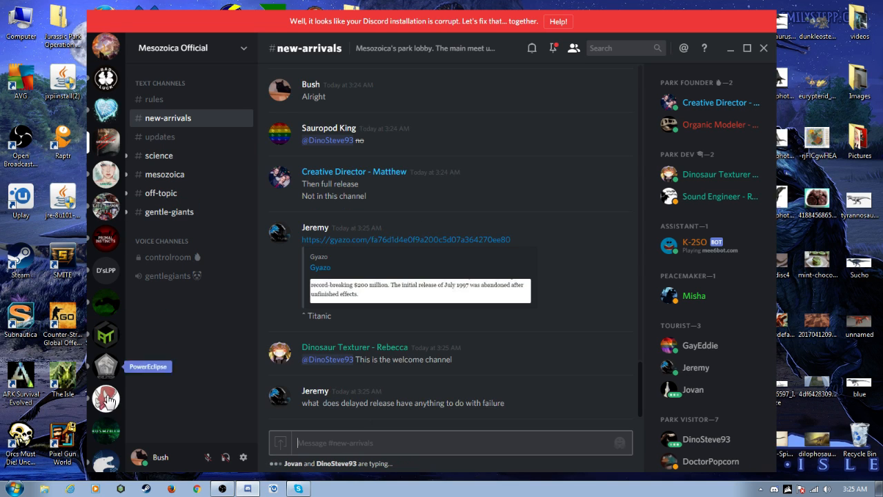
click(105, 289)
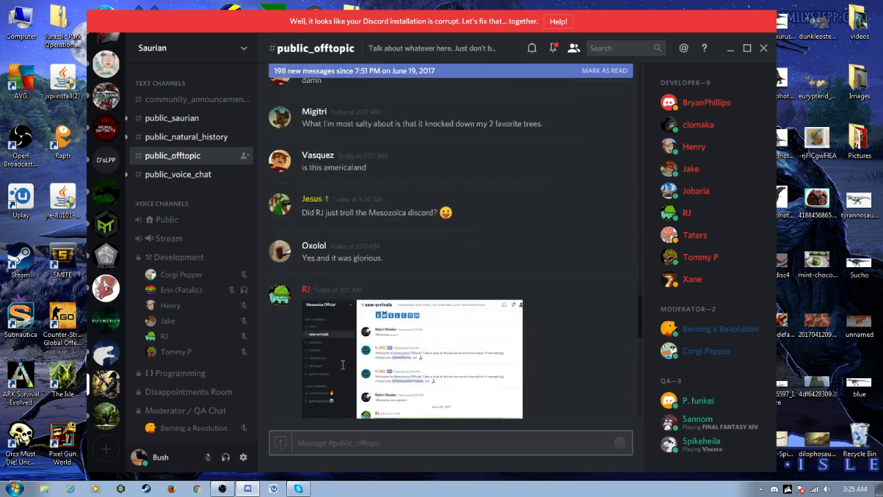
- Message RJ from his profile card: "Love your roast man, keep up the good work."
click(687, 213)
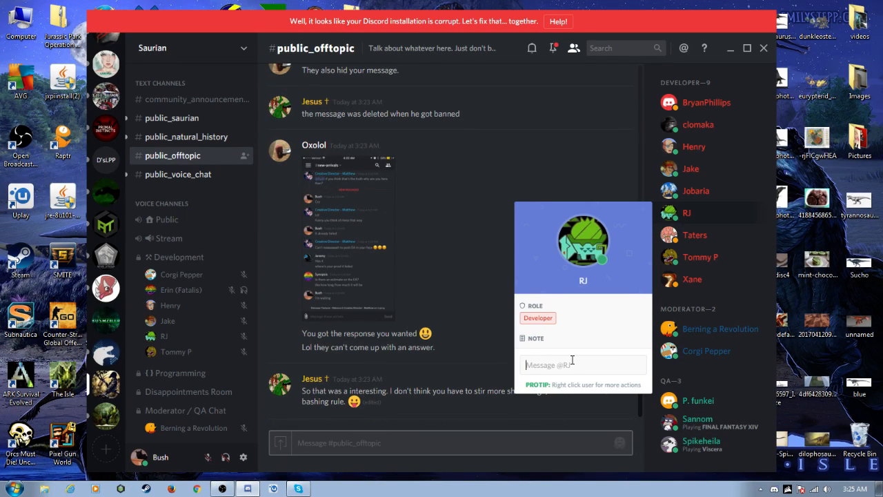
text(Love)
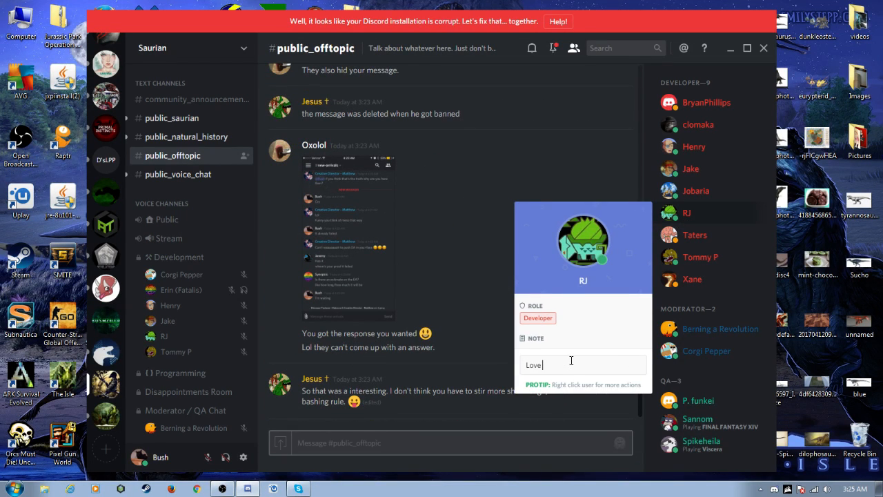
text(your roast man)
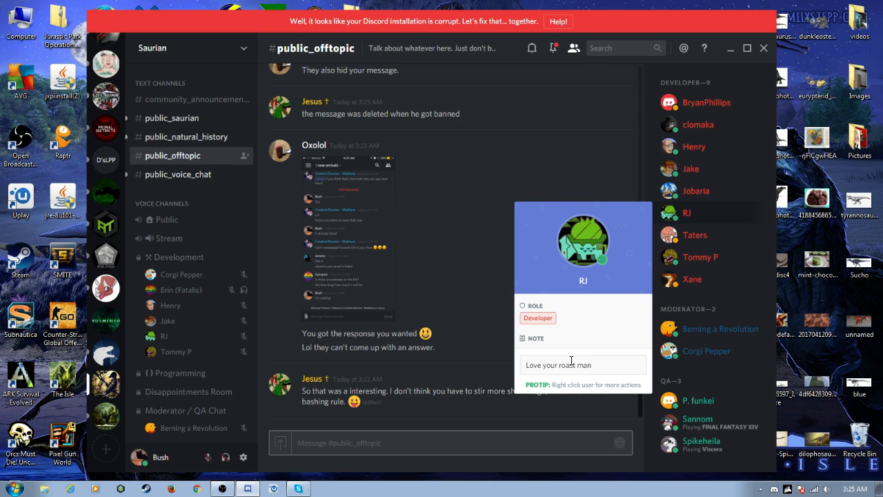
text(, k)
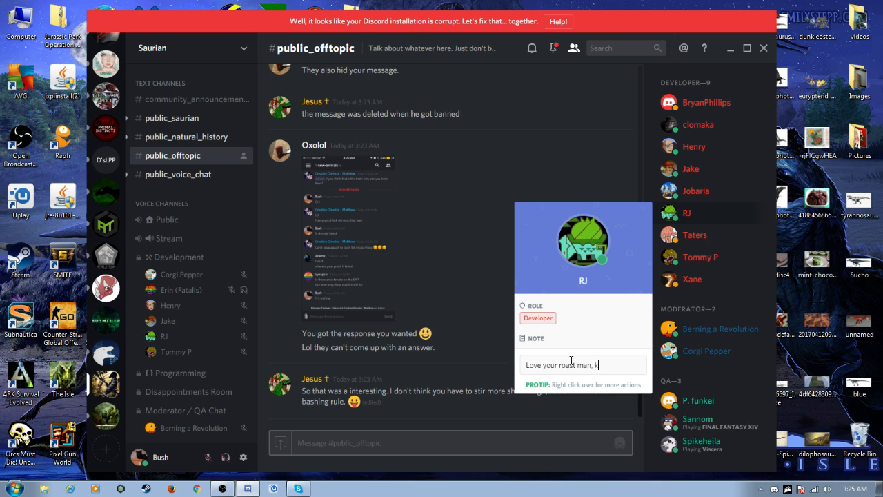
text(eep up)
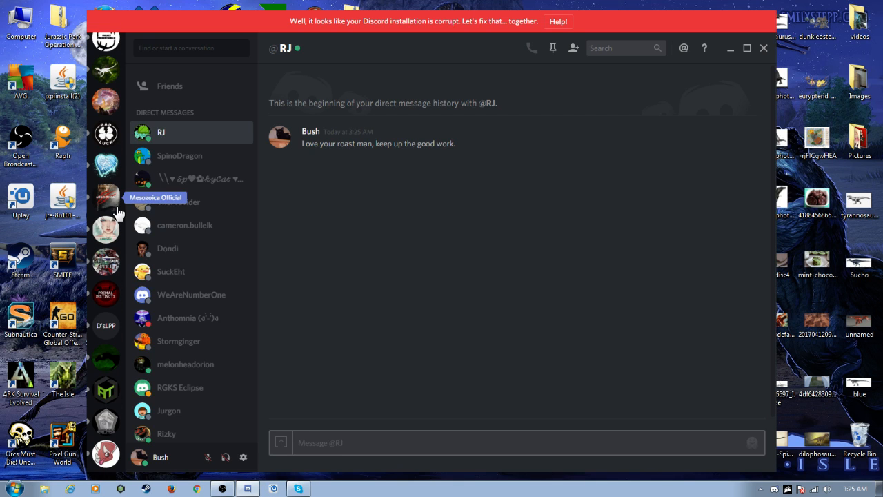
- Return to the Mesozoica Official server's #new-arrivals channel
click(104, 198)
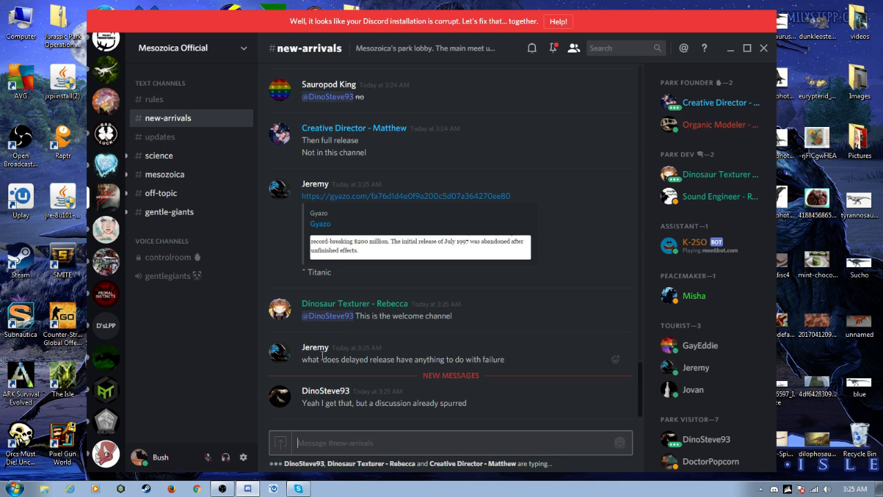
mouse_move(320, 378)
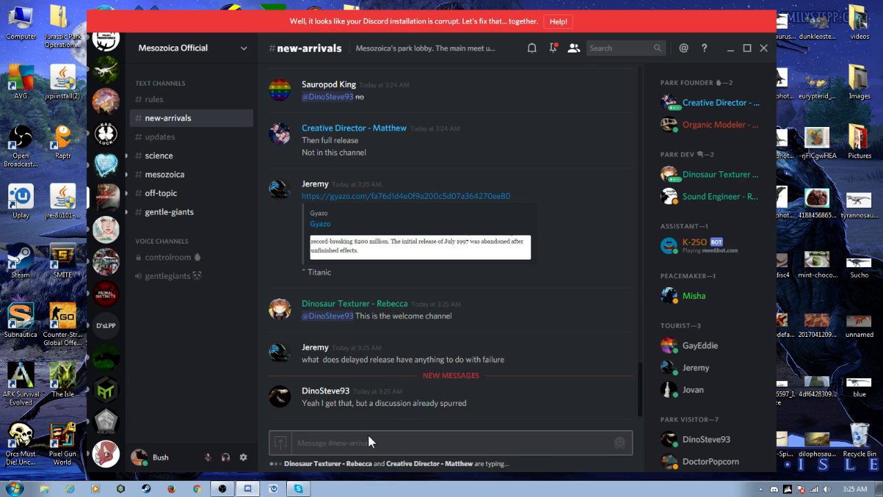
- Post "Because they delayed it like 5 times" in #new-arrivals and move to #mesozoica
text(Y)
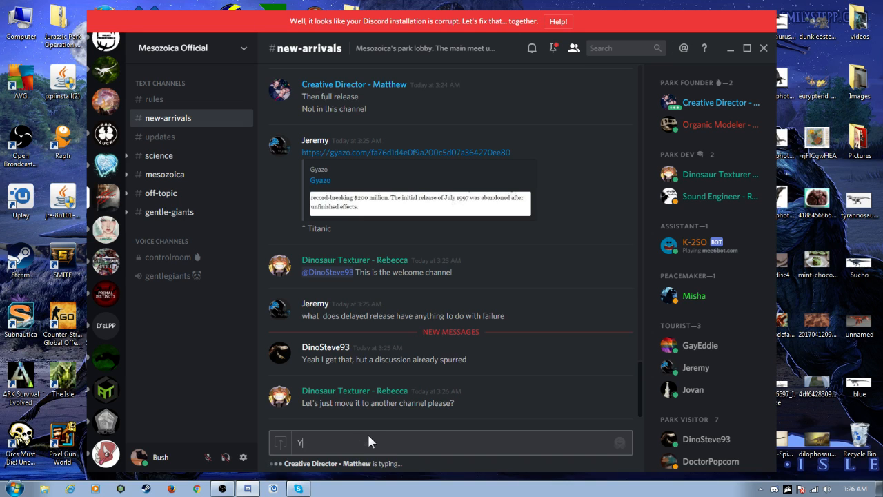
text(Because they delayed like)
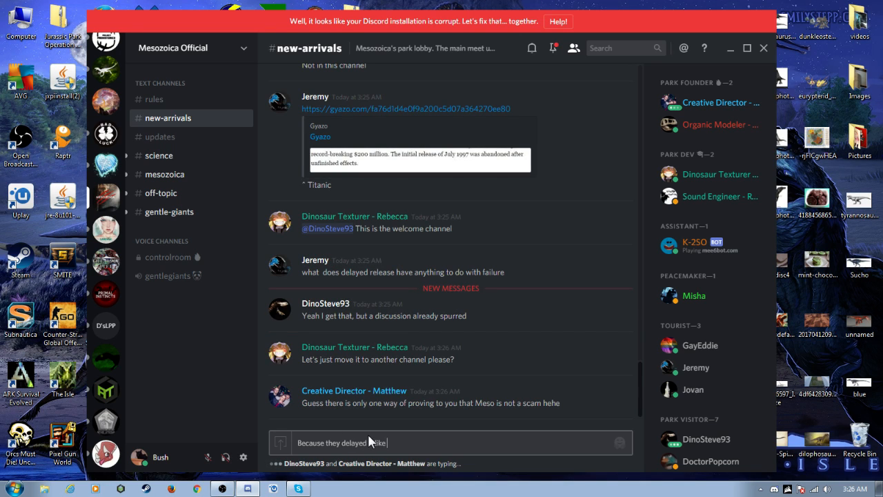
text(5 times)
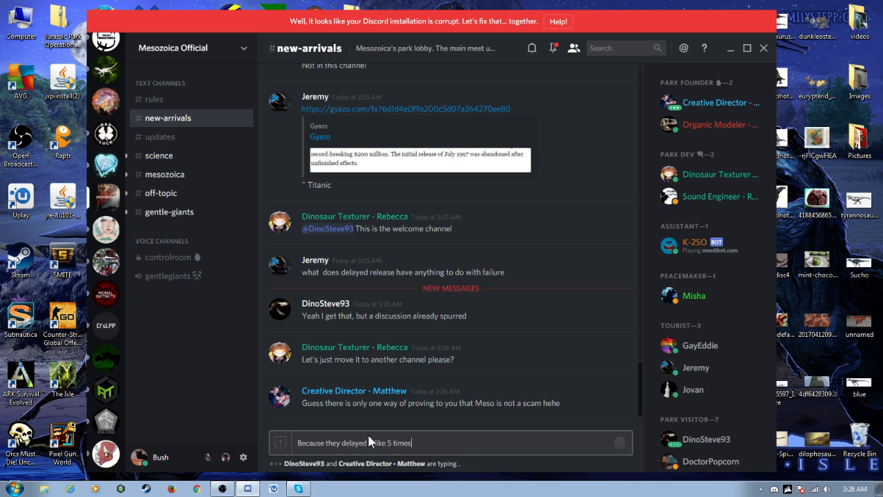
key(enter)
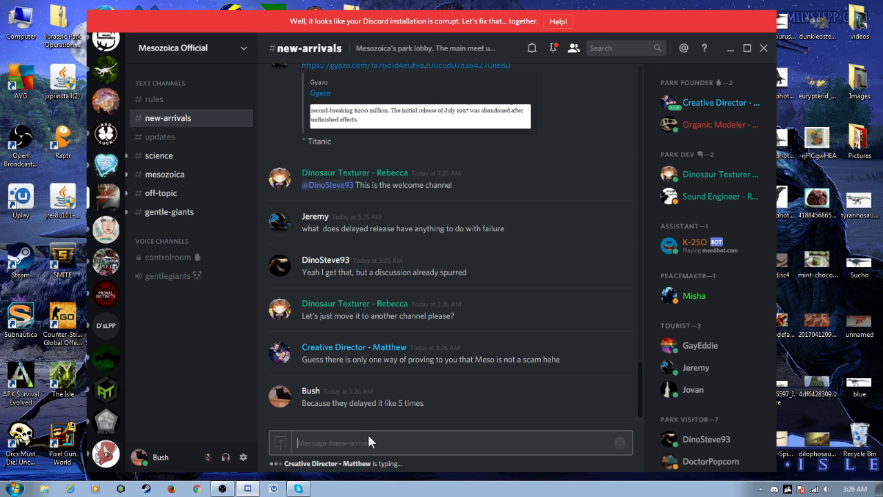
click(164, 174)
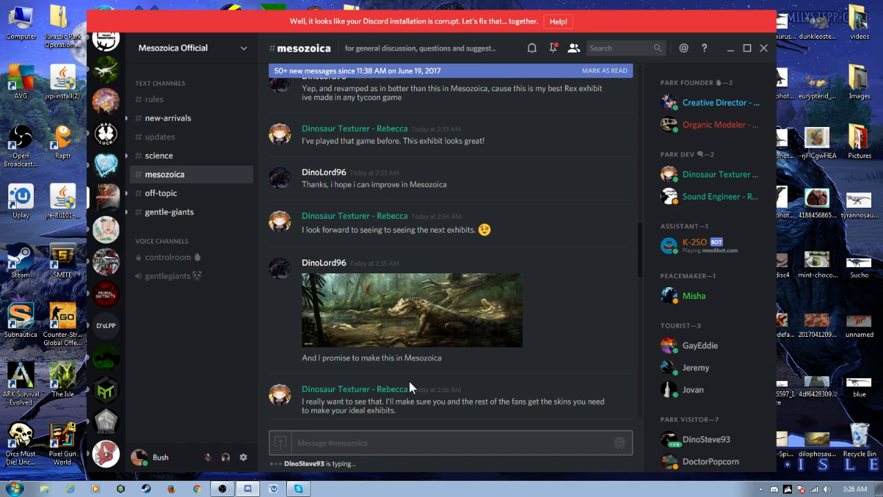
- Visit #off-topic, then switch to the direct messages with RJ
scroll(down, 3)
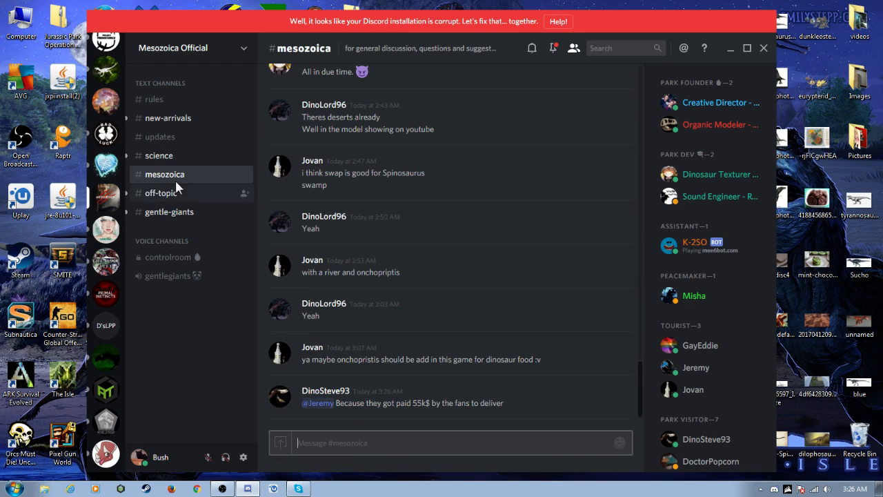
click(162, 193)
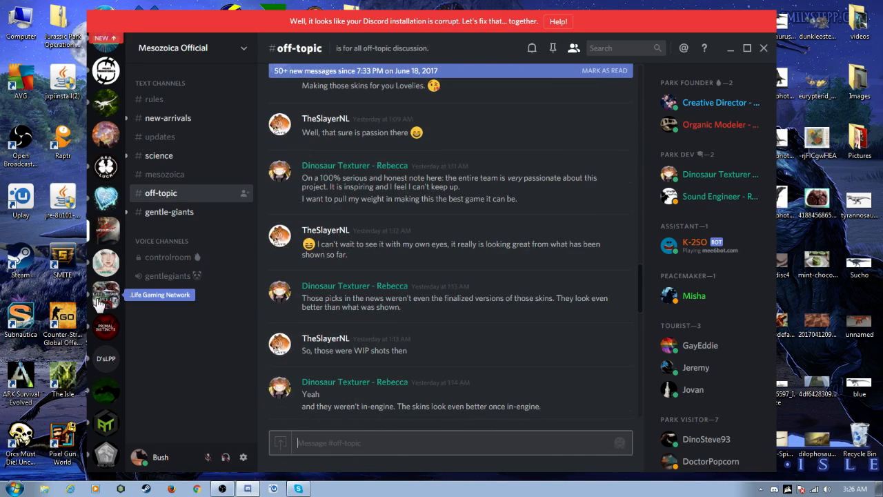
click(105, 55)
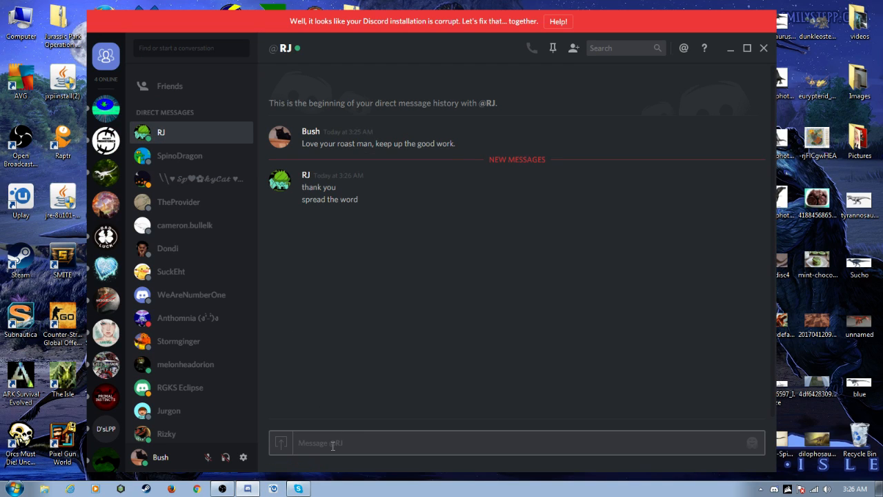
- Send "Making a video now :D" to RJ in the direct message
text(Making a video)
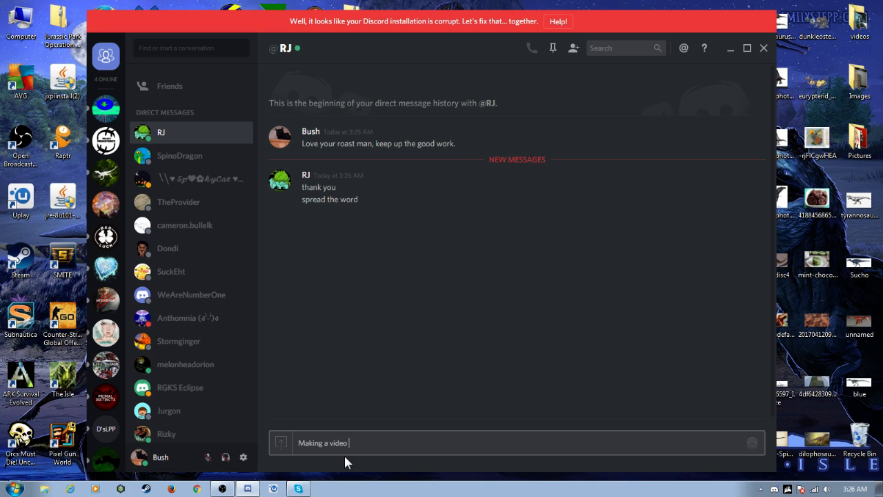
text(now :)
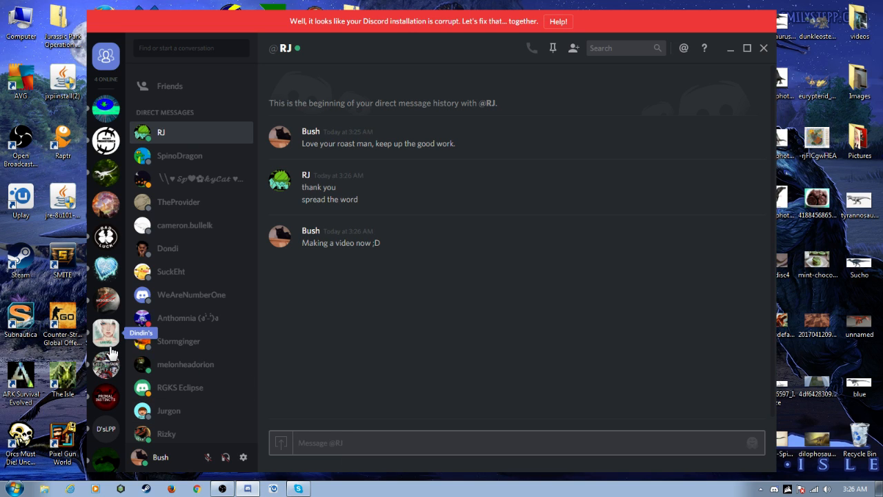
mouse_move(132, 447)
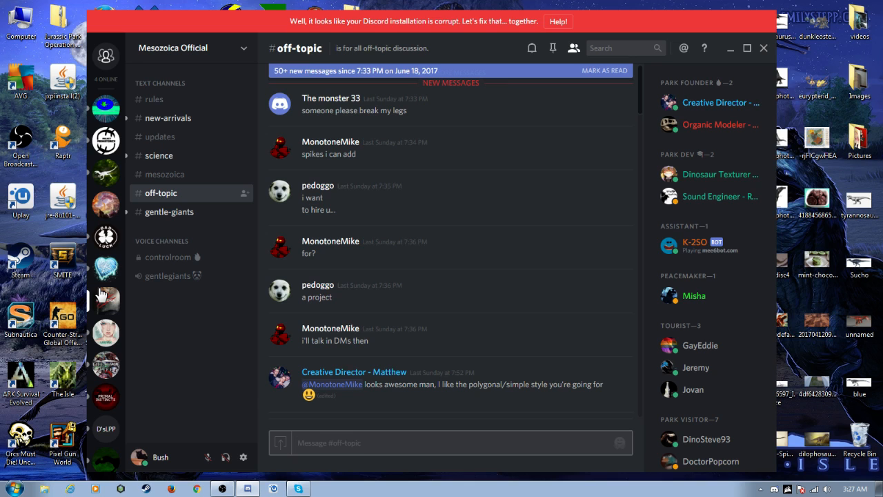
- In #new-arrivals, draft "And also gotta love the jp quotes you use for your product. Did you ask?"
click(169, 118)
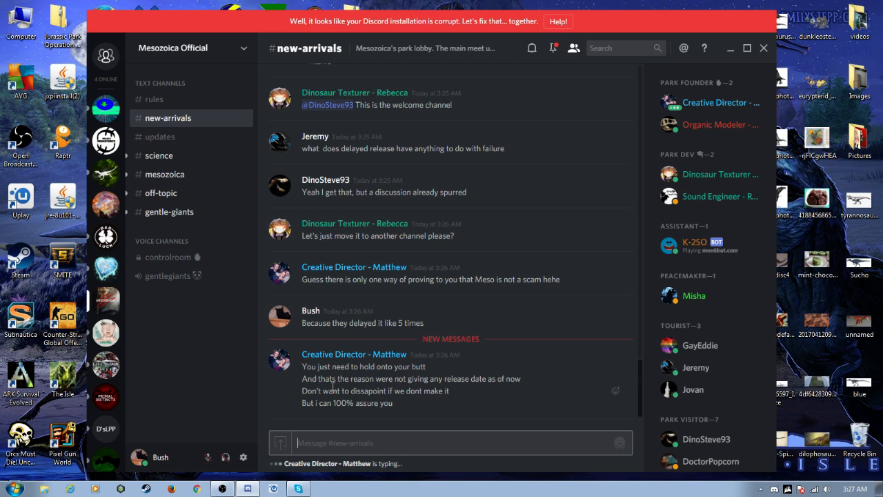
mouse_move(389, 441)
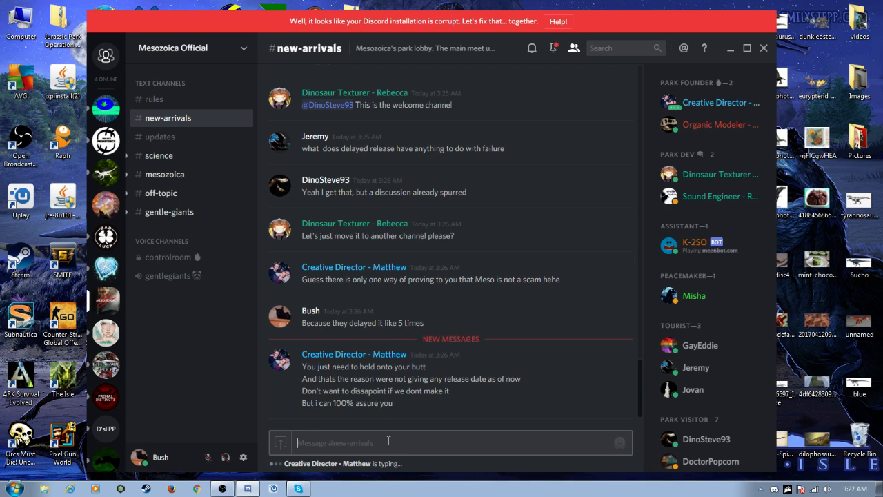
text(A)
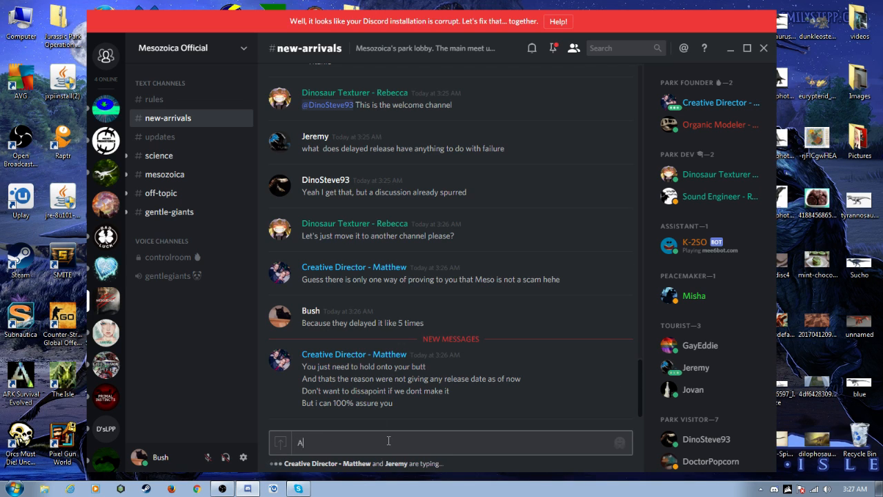
text(nd alo)
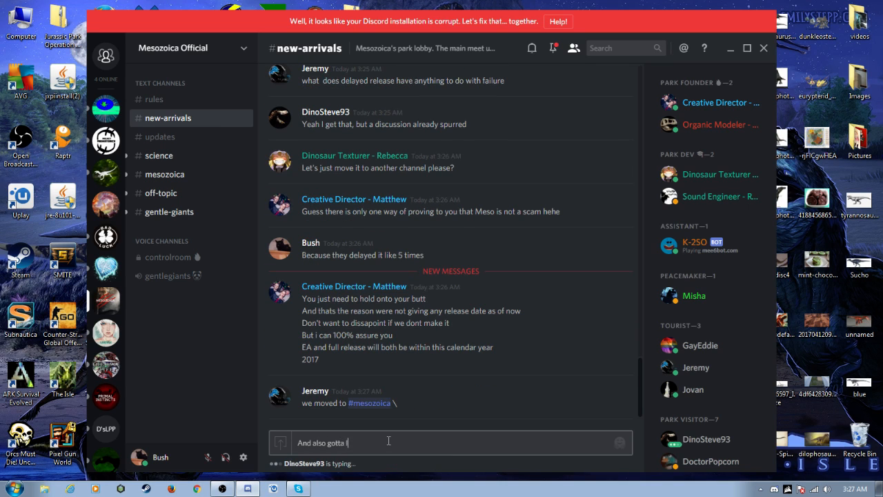
text(love)
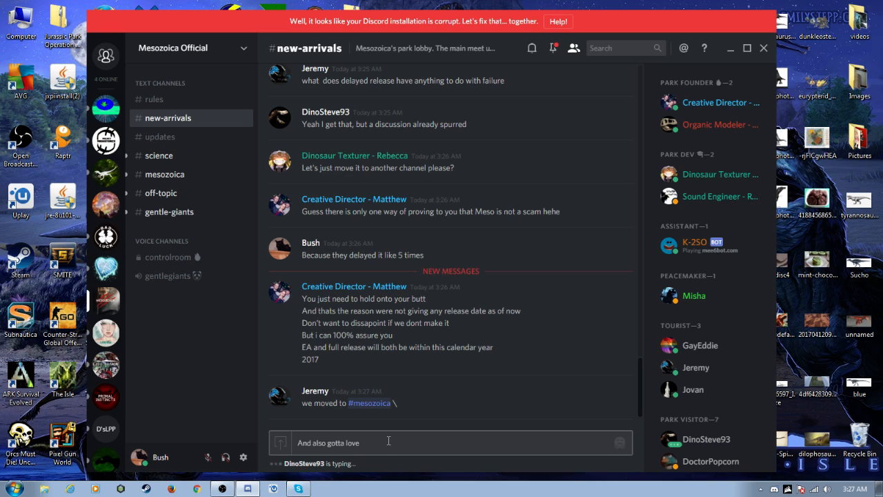
text(the jp quotes)
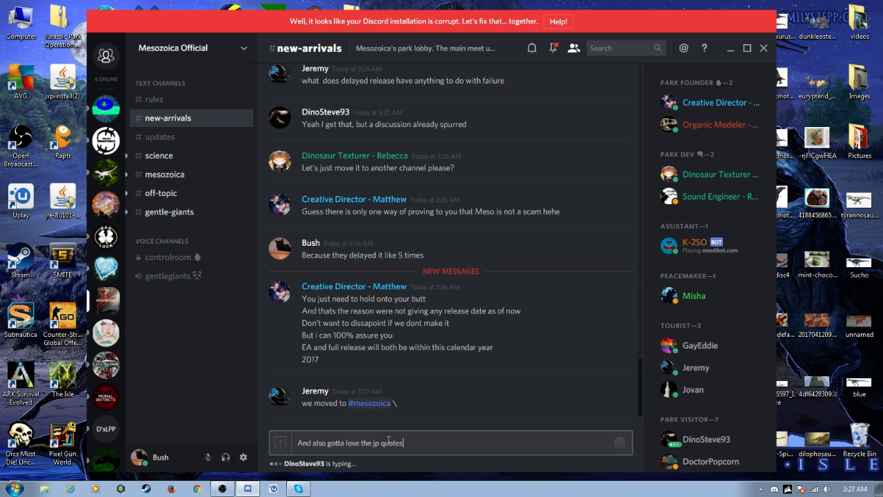
text(you use)
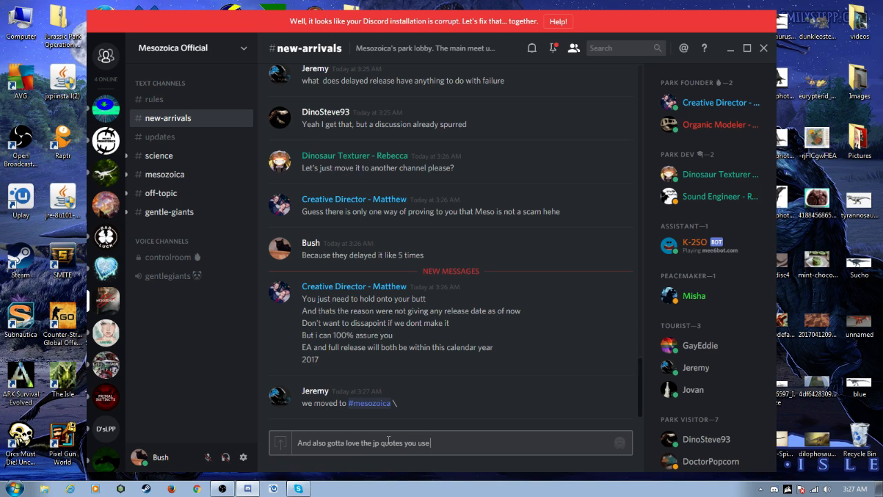
text(for your)
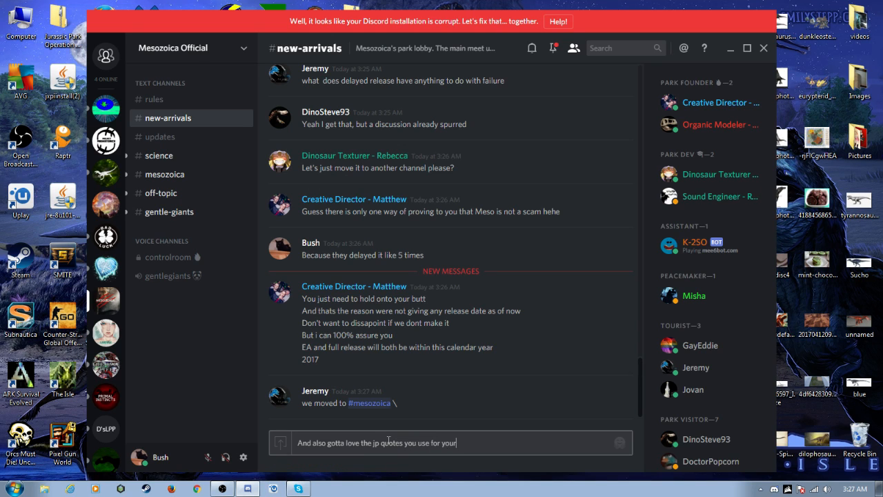
text(product.)
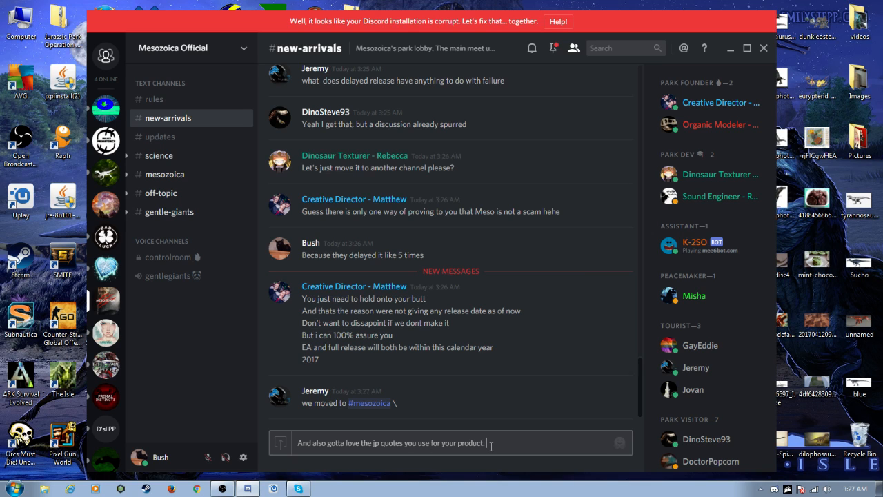
text(Did yo)
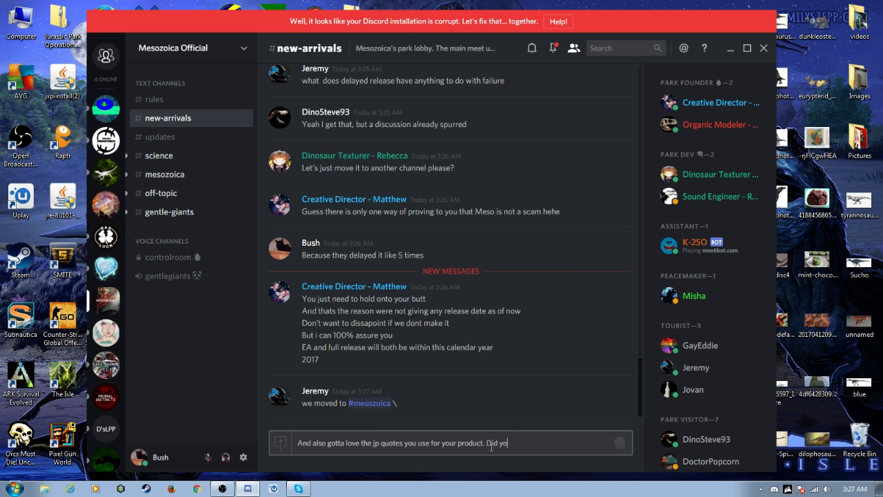
text(u ask?)
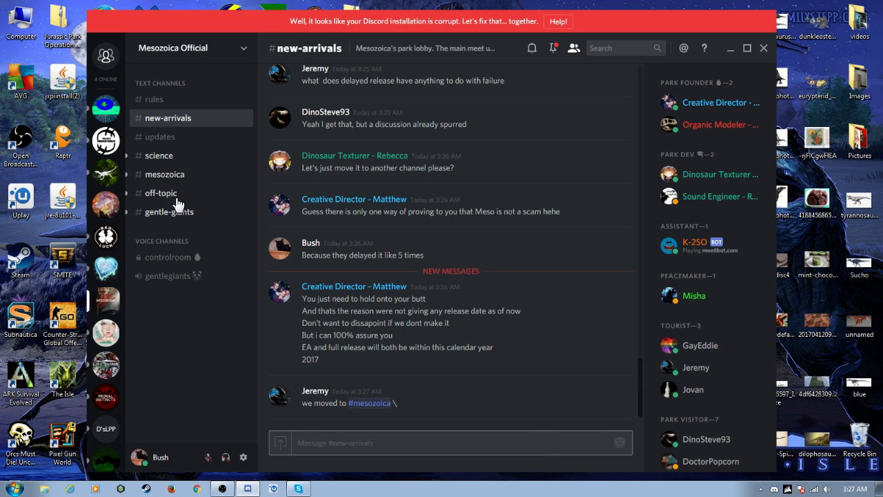
- Switch to #mesozoica and focus its message box for the jp-quotes reply
click(166, 174)
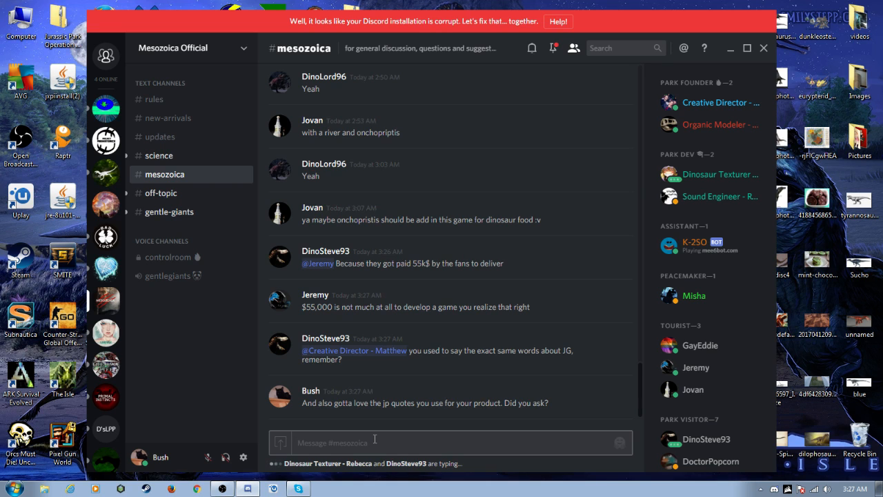
click(618, 441)
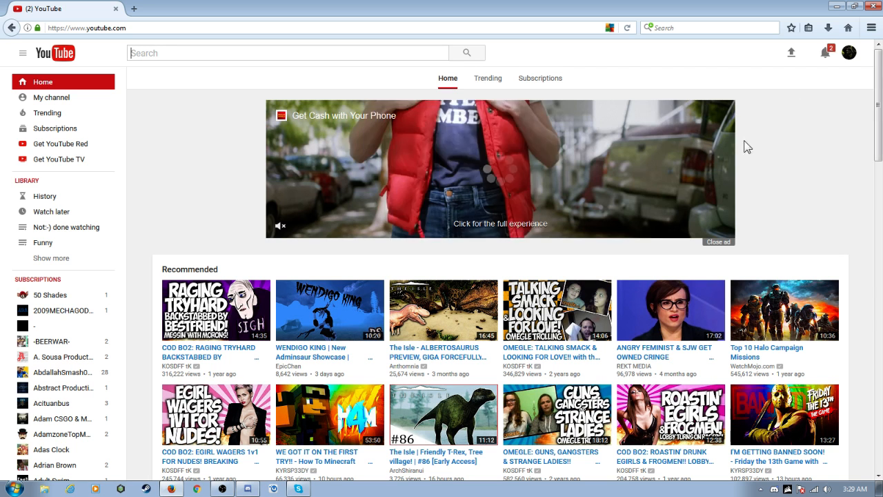
- Search YouTube for "Mesozoica is bad" and bring up the results
click(824, 52)
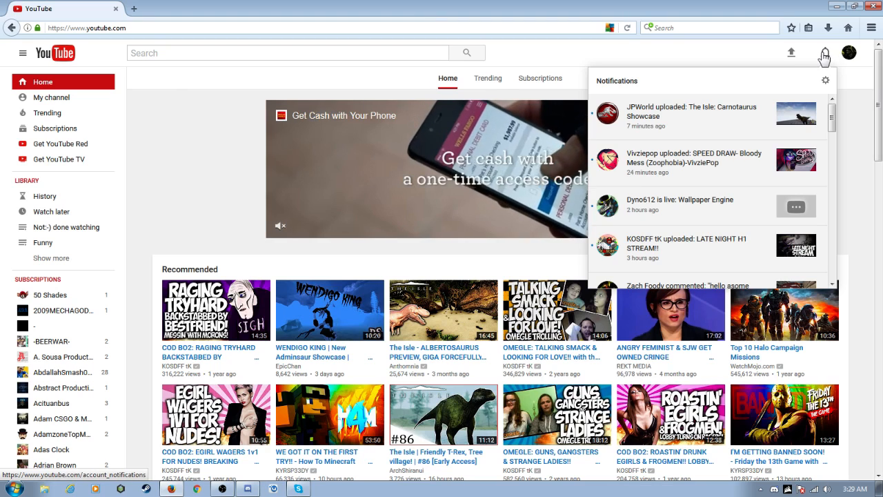
click(288, 52)
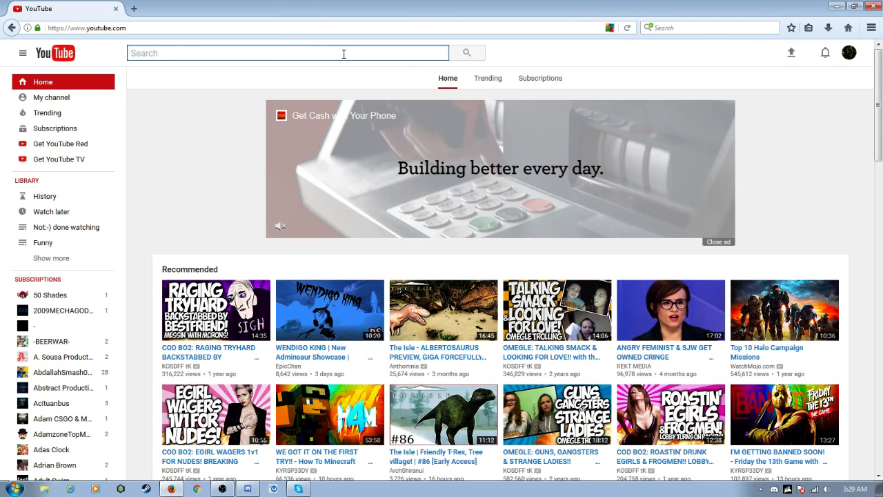
text(Mesozoica i)
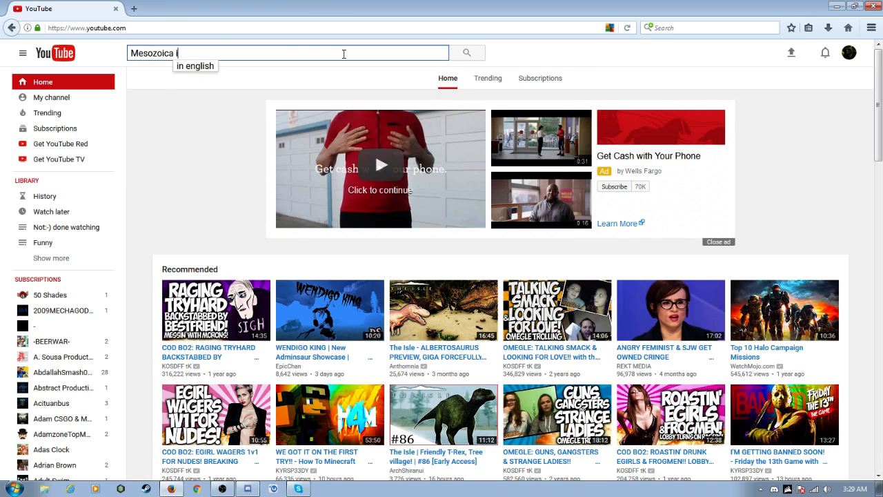
text(s va)
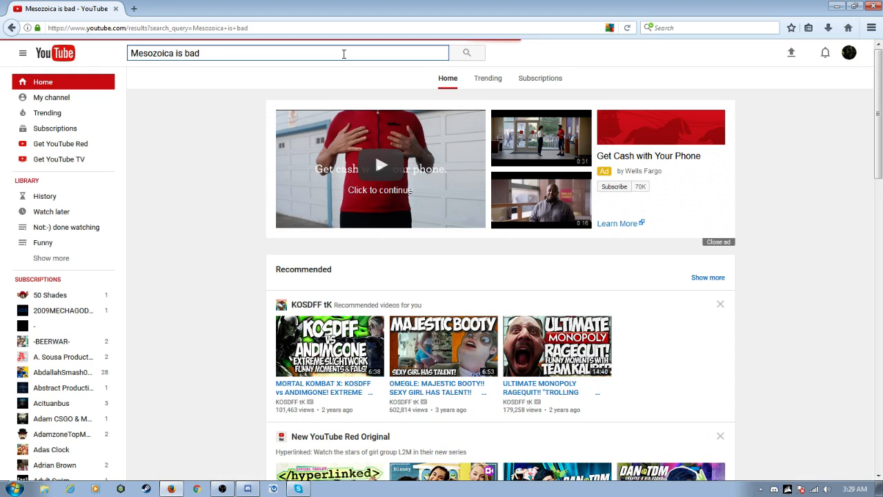
click(466, 52)
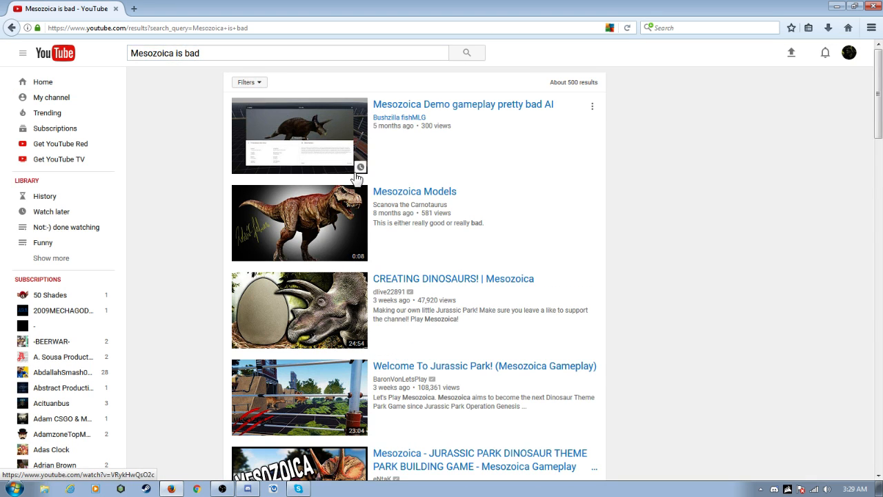
mouse_move(410, 204)
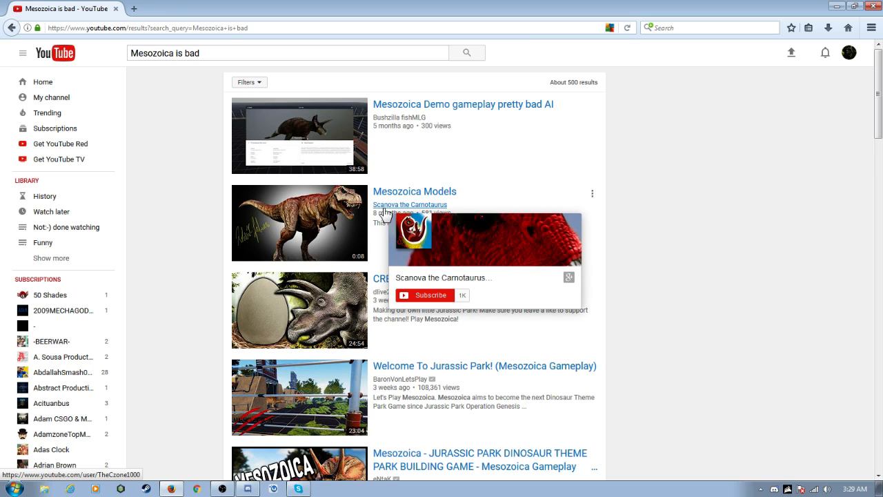
mouse_move(439, 102)
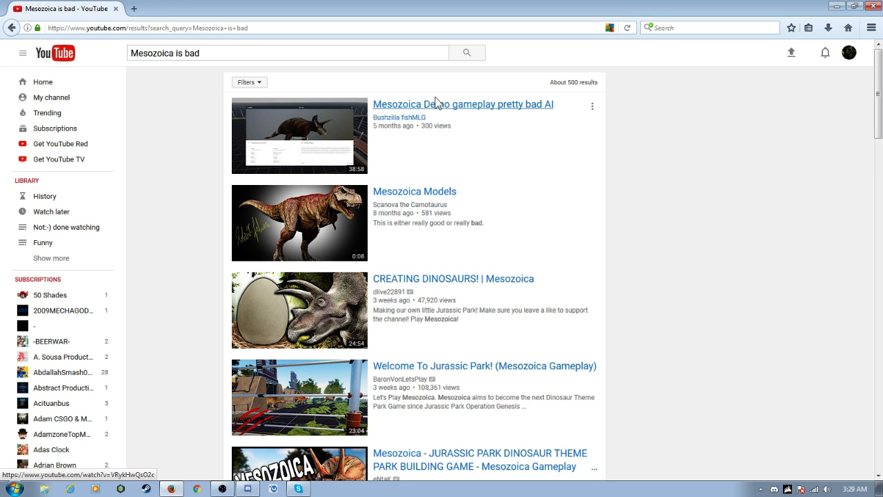
mouse_move(560, 111)
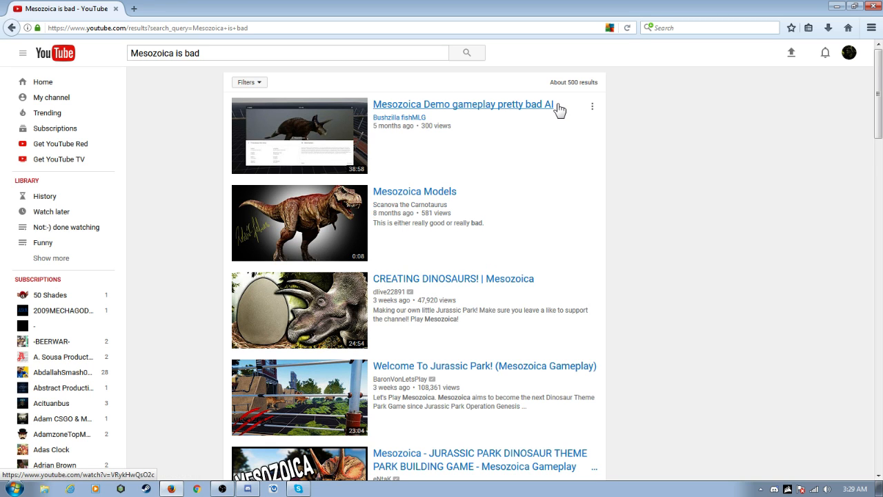
- Scroll through the "Mesozoica is bad" results toward the next page
scroll(down, 3)
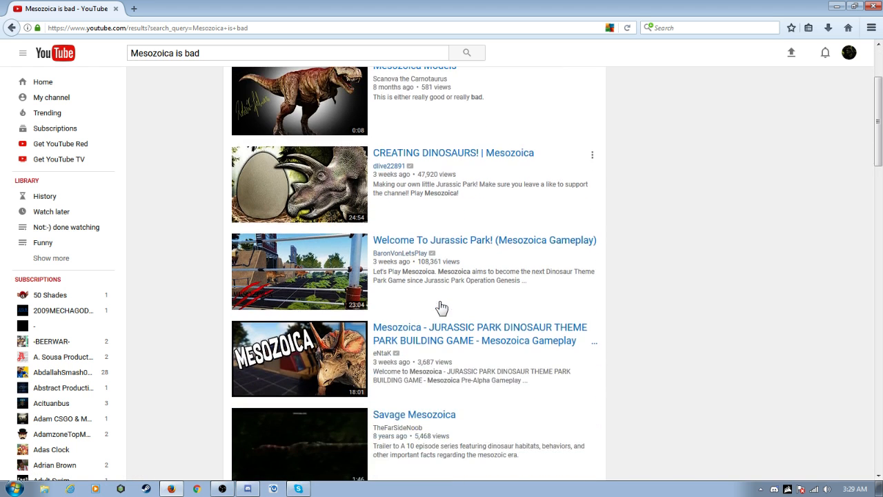
scroll(down, 3)
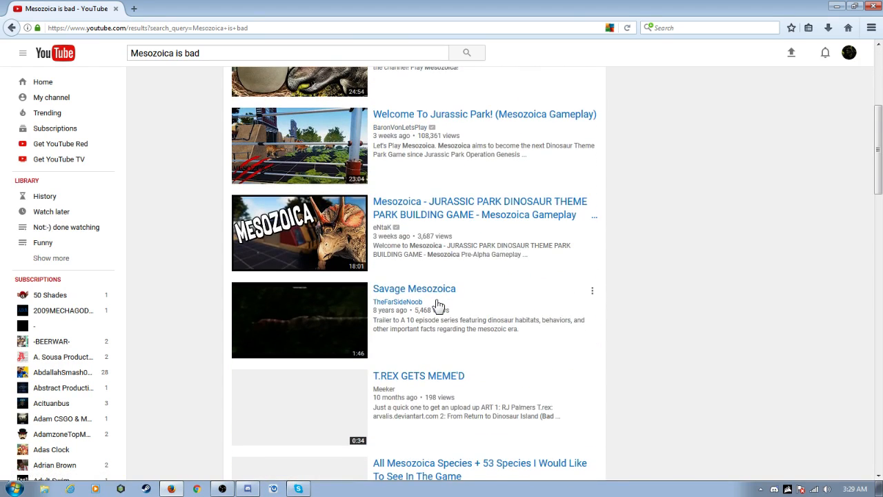
scroll(down, 3)
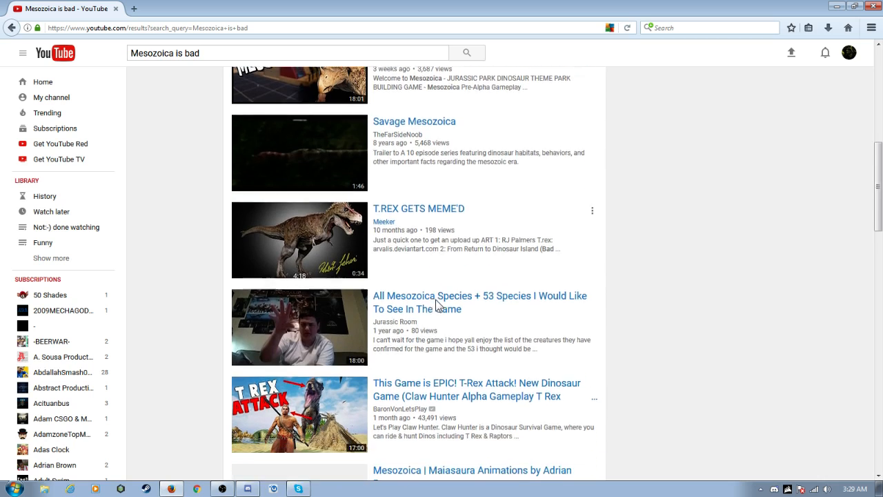
scroll(down, 3)
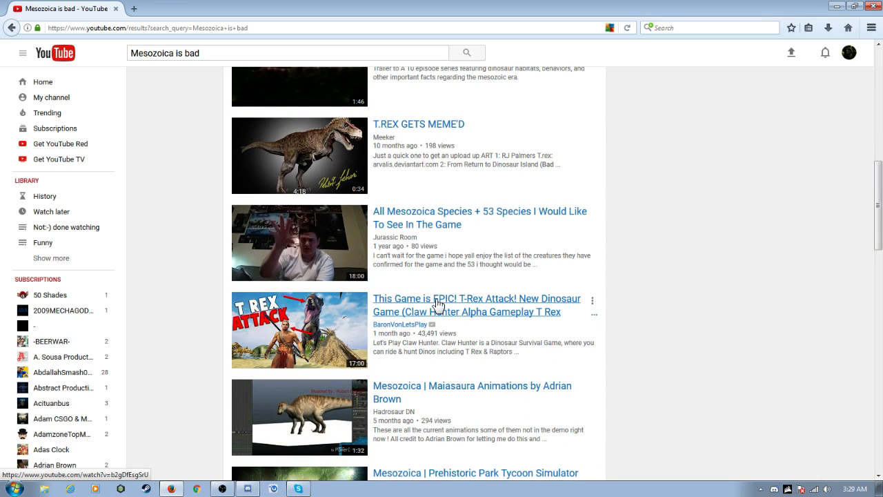
scroll(down, 3)
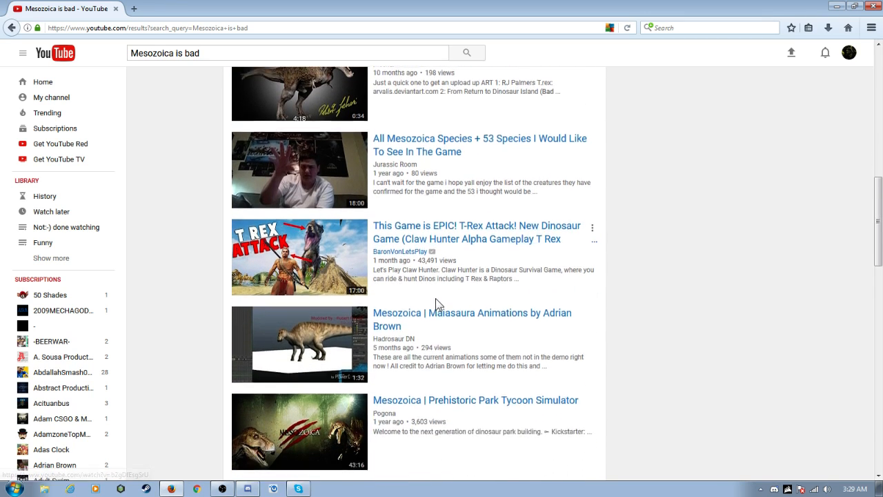
scroll(down, 3)
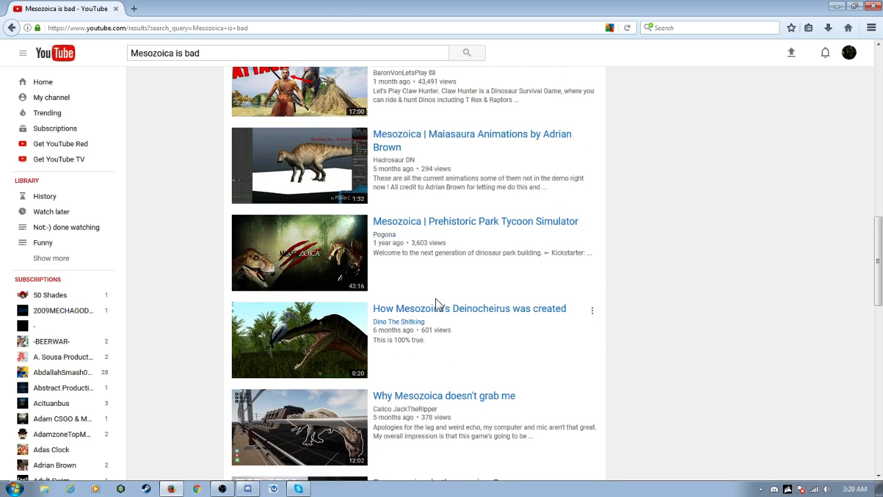
scroll(down, 3)
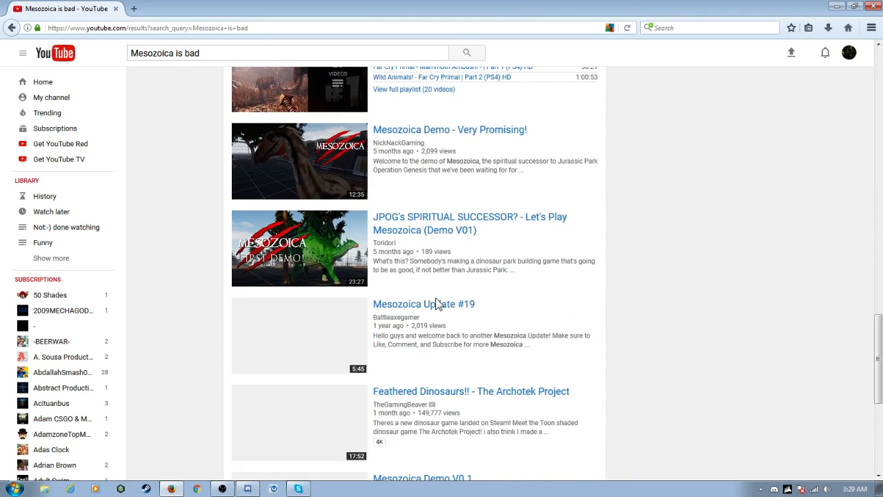
scroll(down, 3)
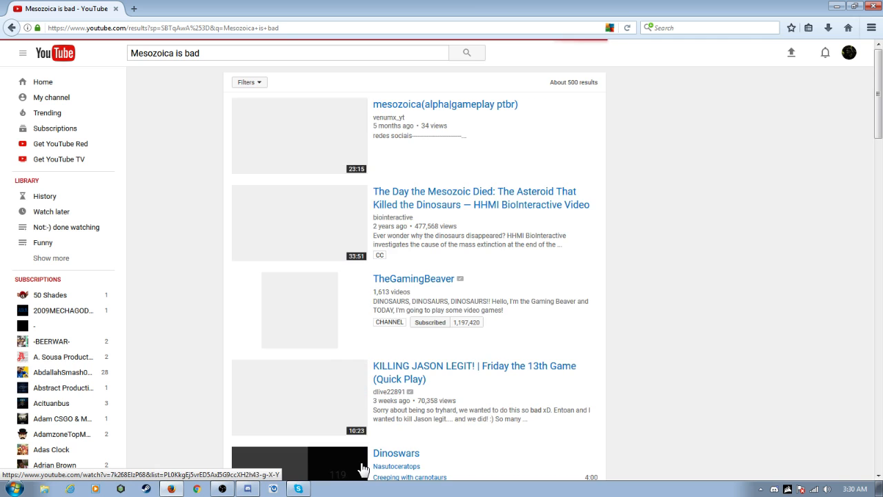
- Browse the second results page, then return to page 1 of the results
scroll(down, 3)
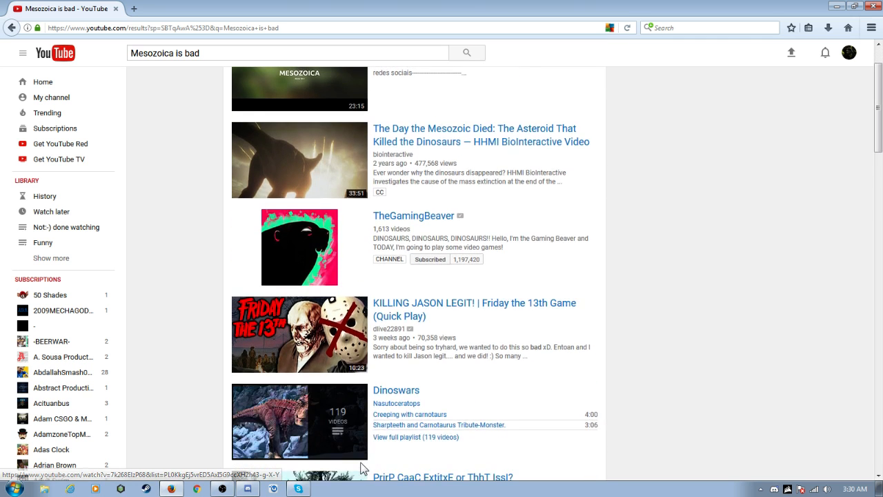
scroll(down, 3)
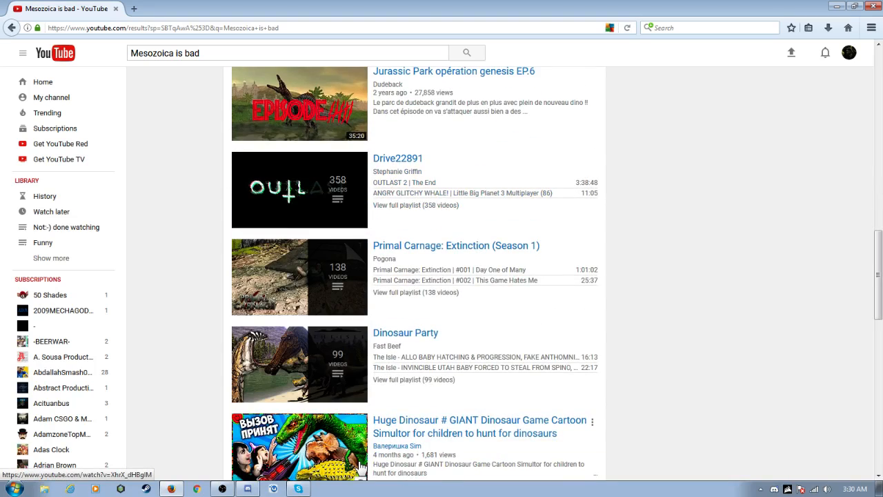
scroll(down, 3)
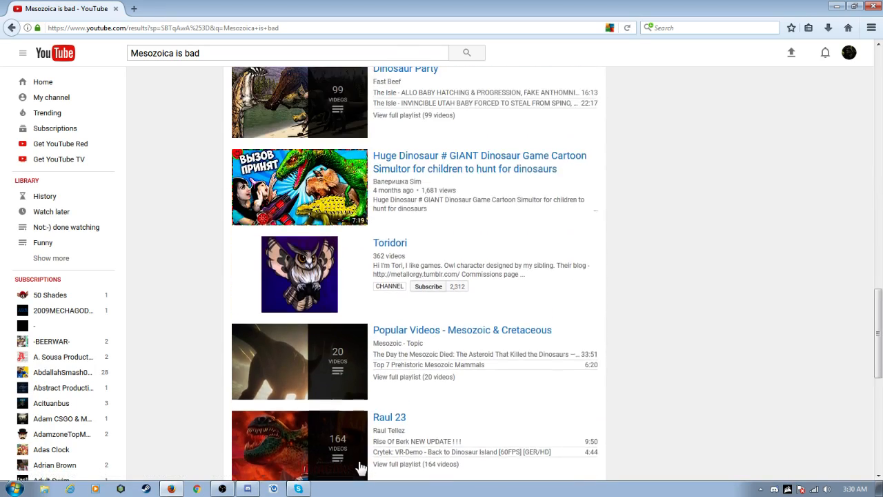
scroll(down, 3)
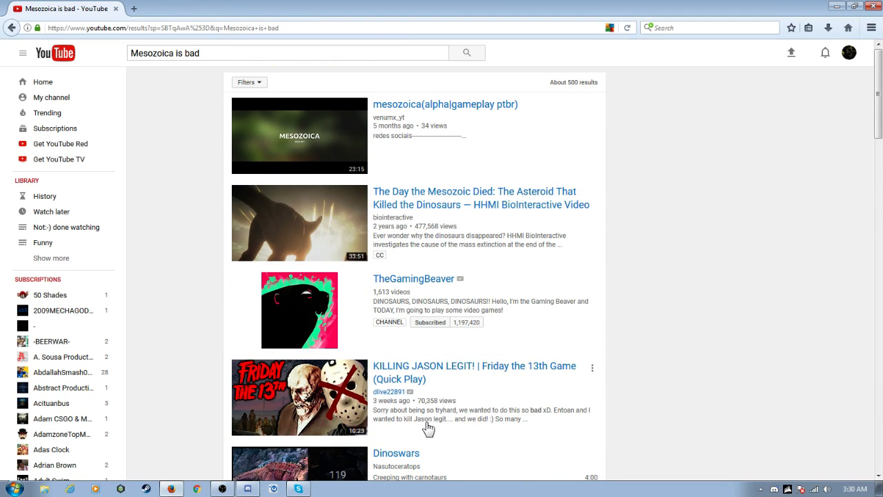
scroll(down, 3)
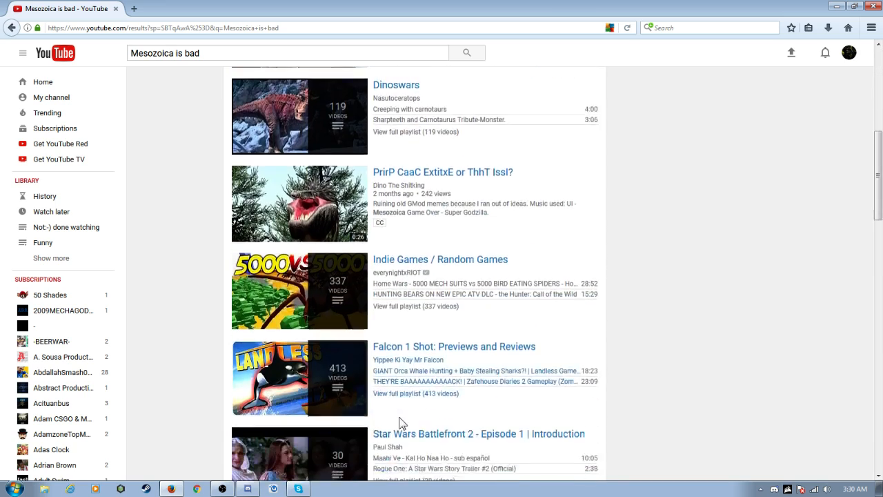
scroll(down, 3)
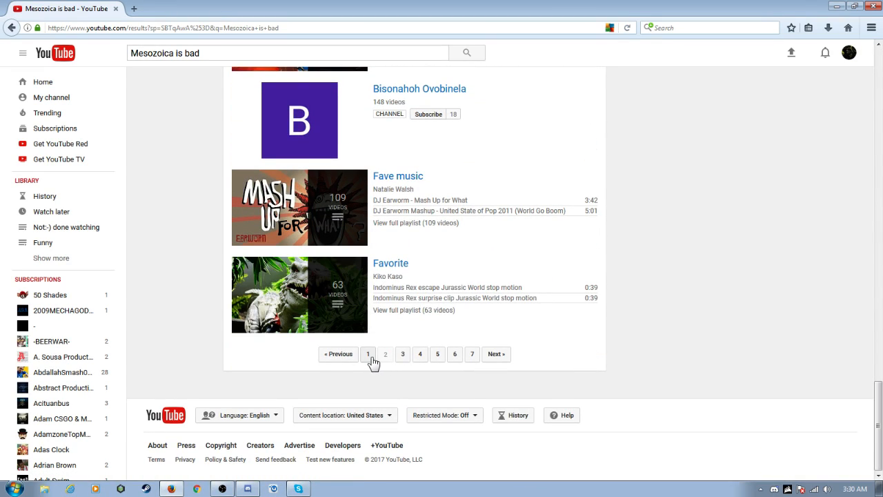
click(385, 354)
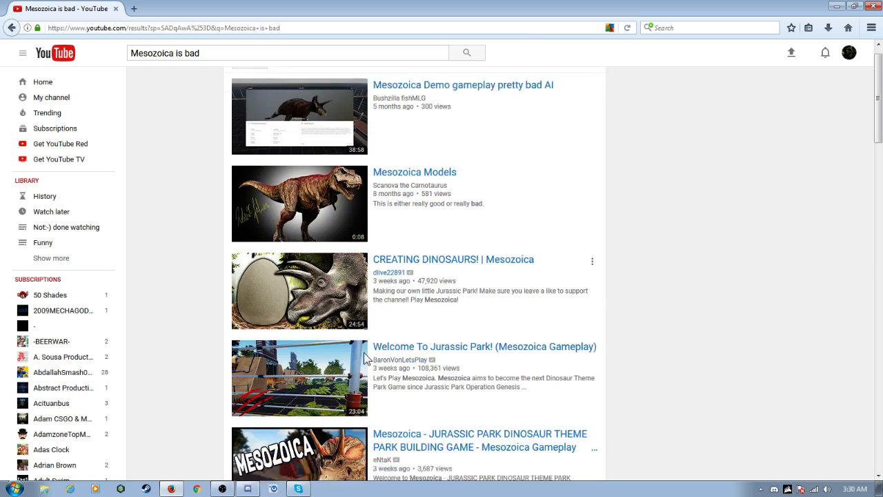
- Switch from YouTube back to the Discord #mesozoica conversation
scroll(down, 3)
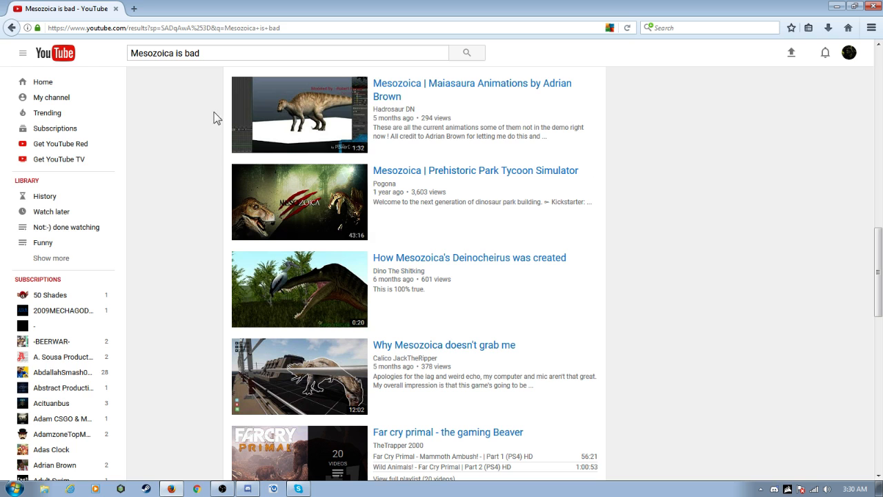
click(247, 488)
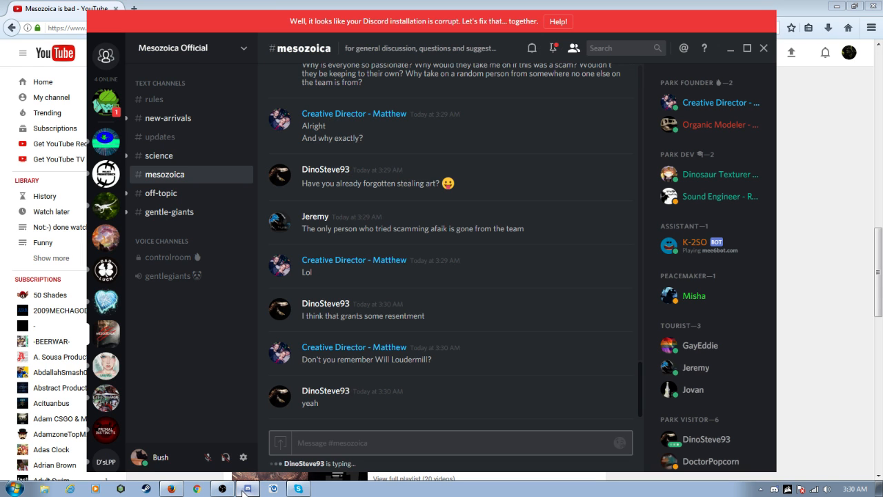